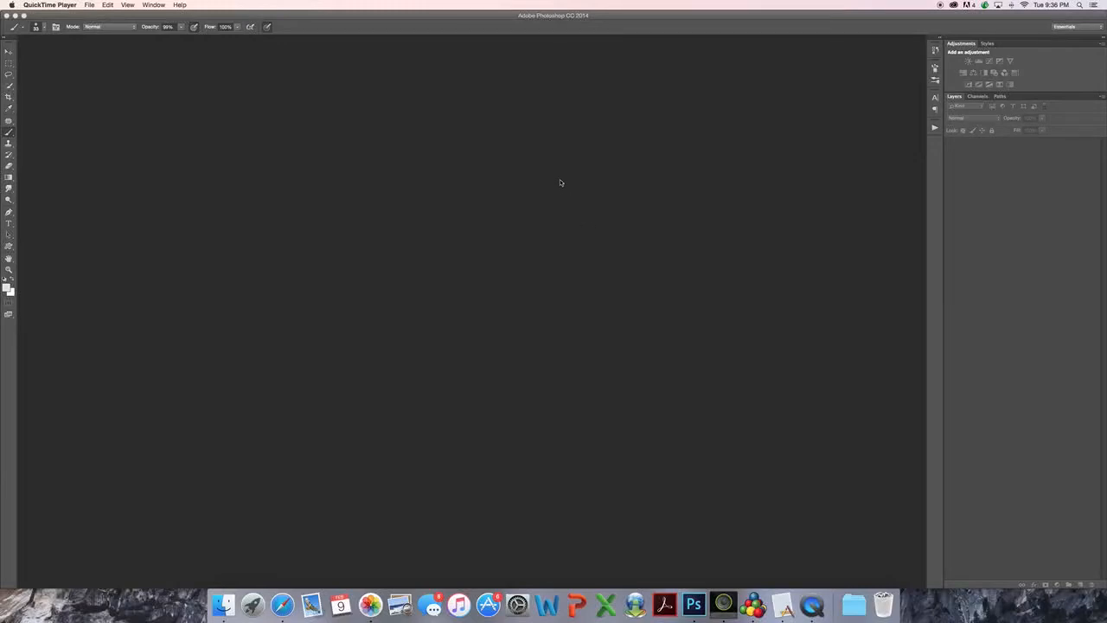
mouse_move(111, 66)
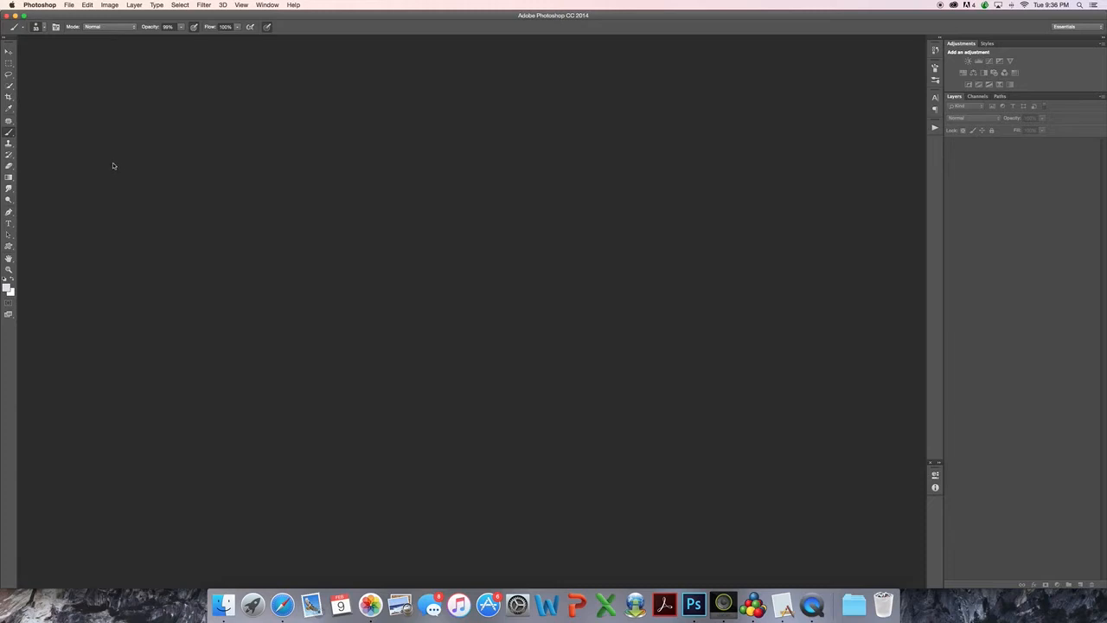
mouse_move(78, 112)
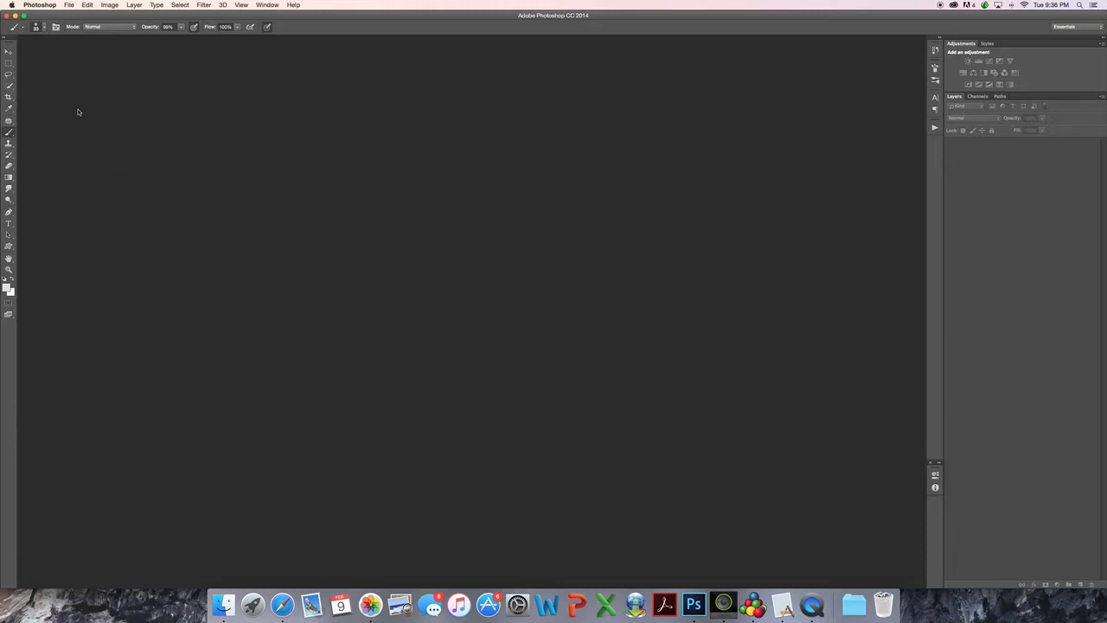
mouse_move(87, 85)
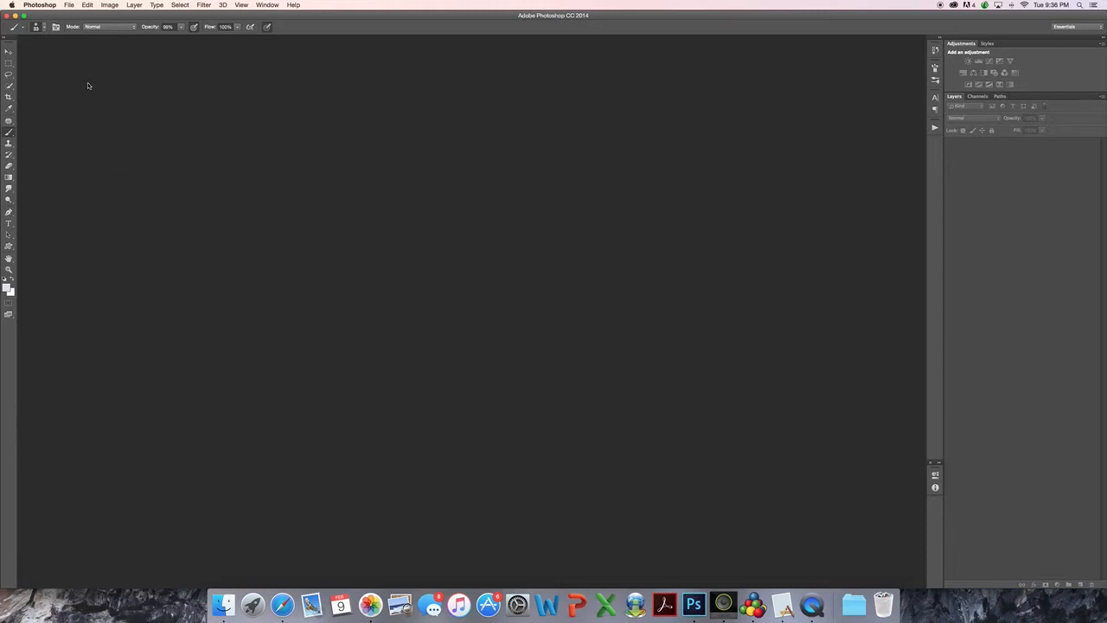
Open SKY OVERLAY 8.jpg from the Downloads > SKY OVERLAYS folder.
click(69, 5)
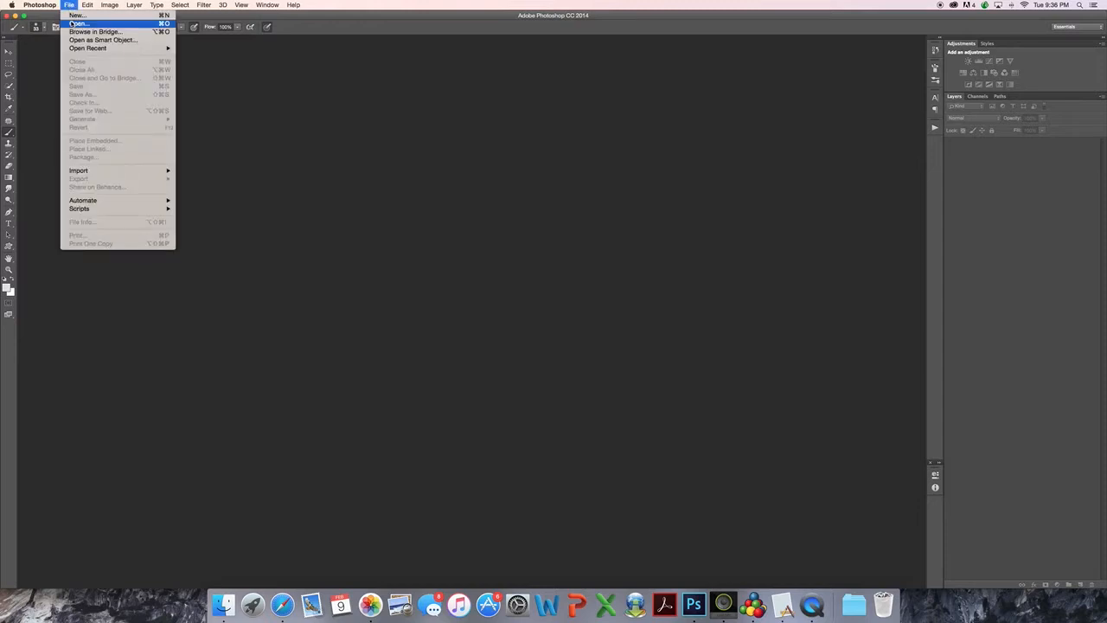
click(78, 23)
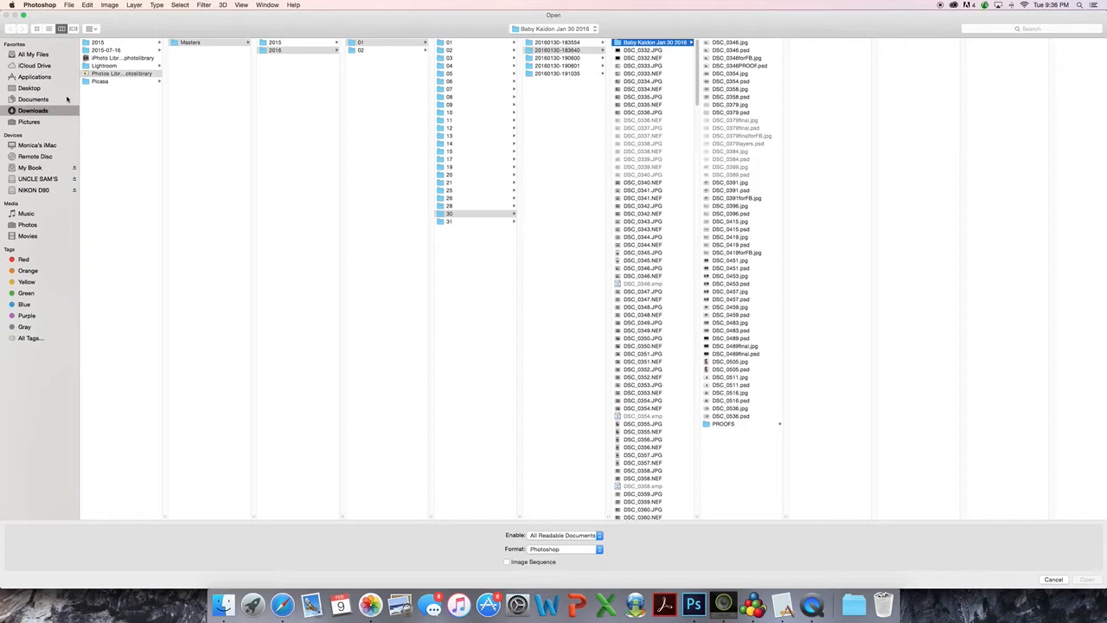
click(33, 110)
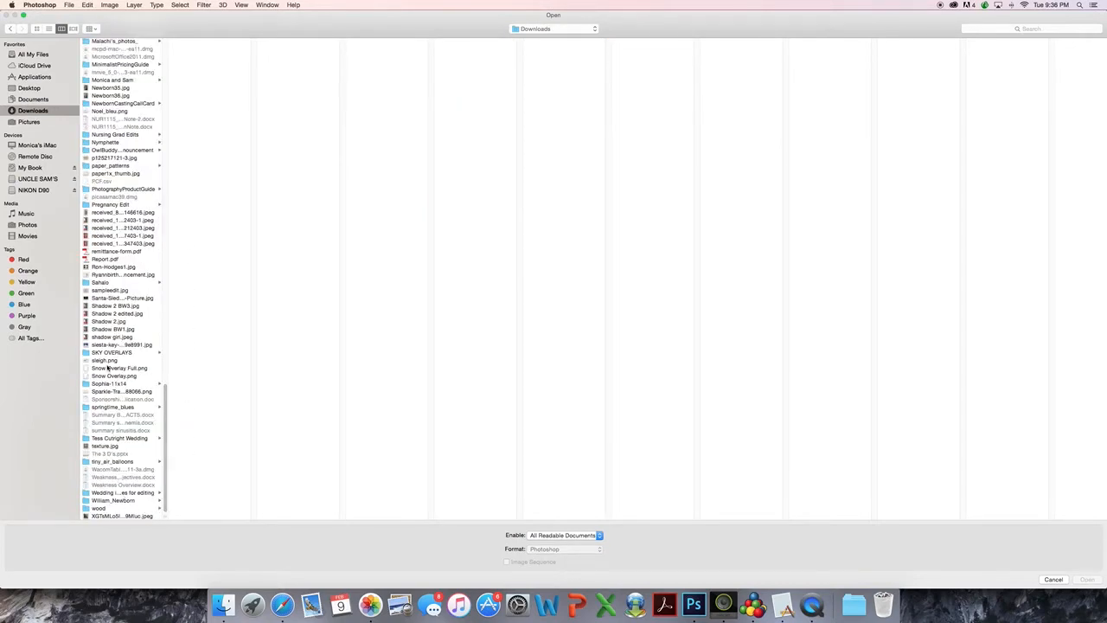
click(111, 353)
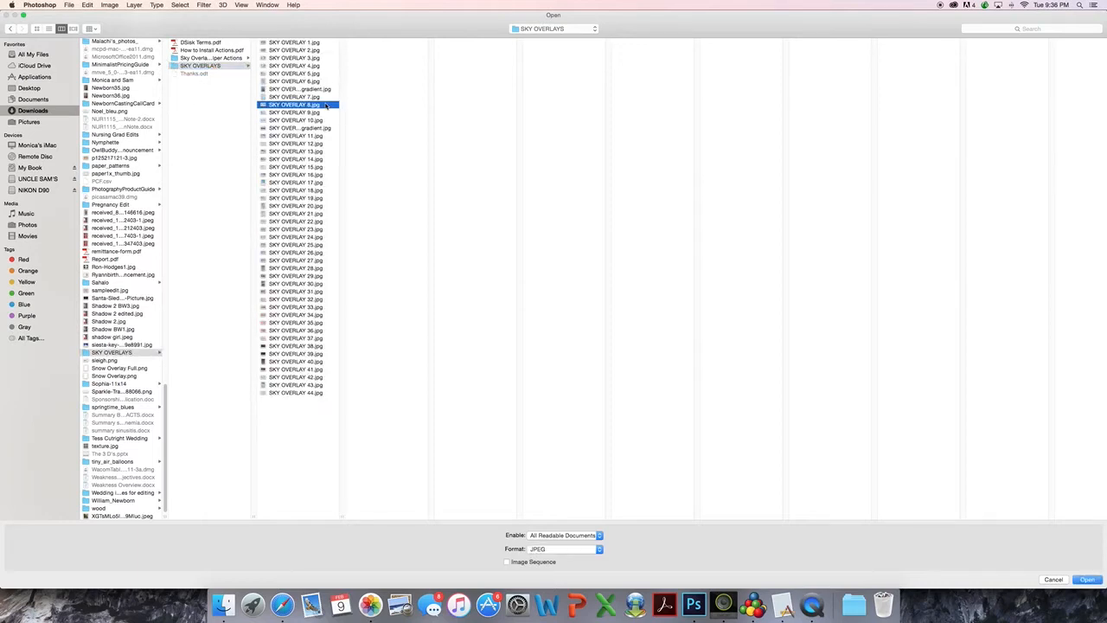
click(294, 104)
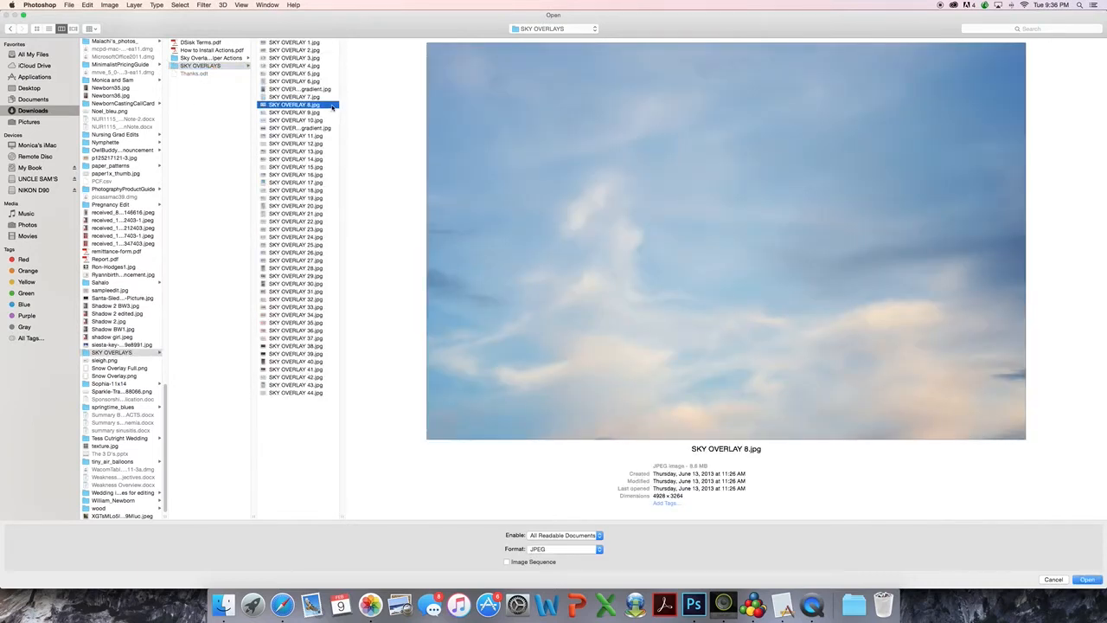
mouse_move(928, 358)
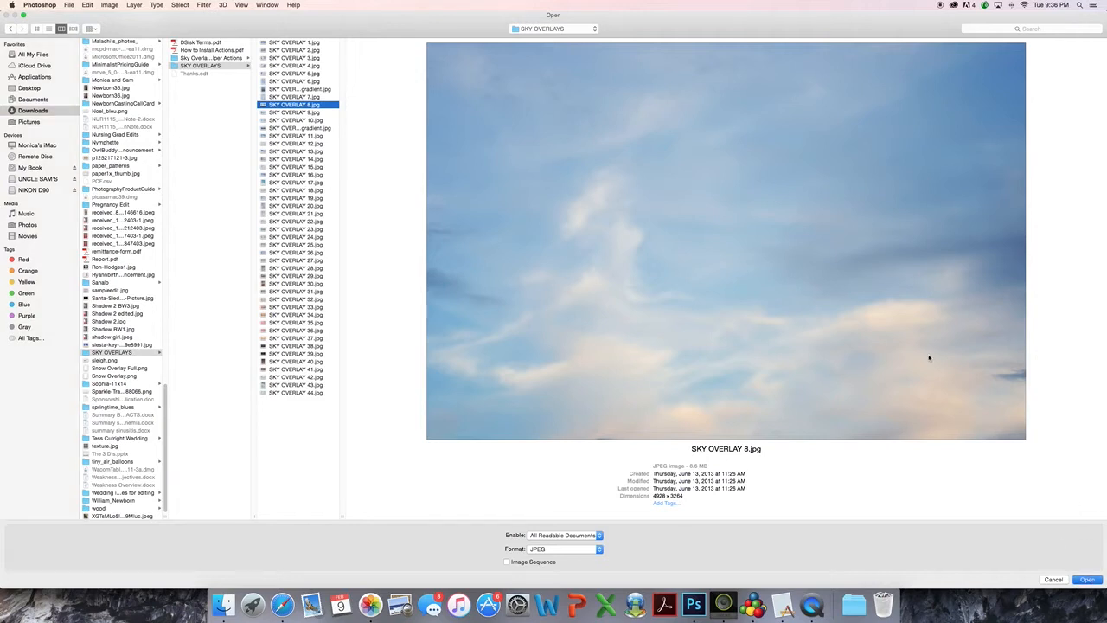
click(1087, 579)
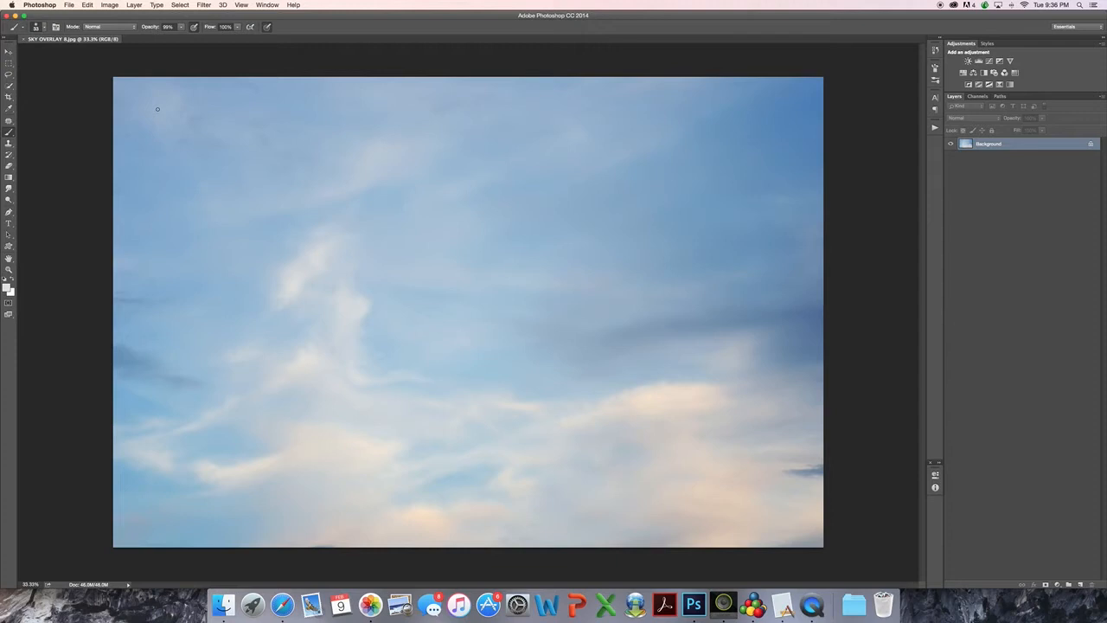
Start Place Embedded and select the newborn photo DSC_0379.jpg from its folder.
click(69, 5)
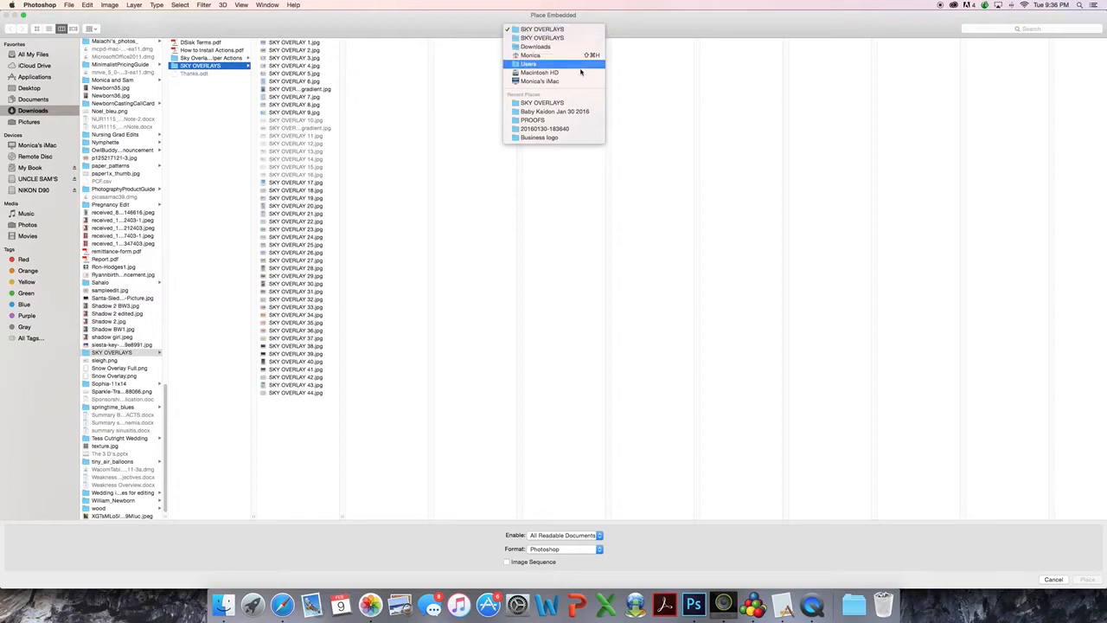
click(555, 111)
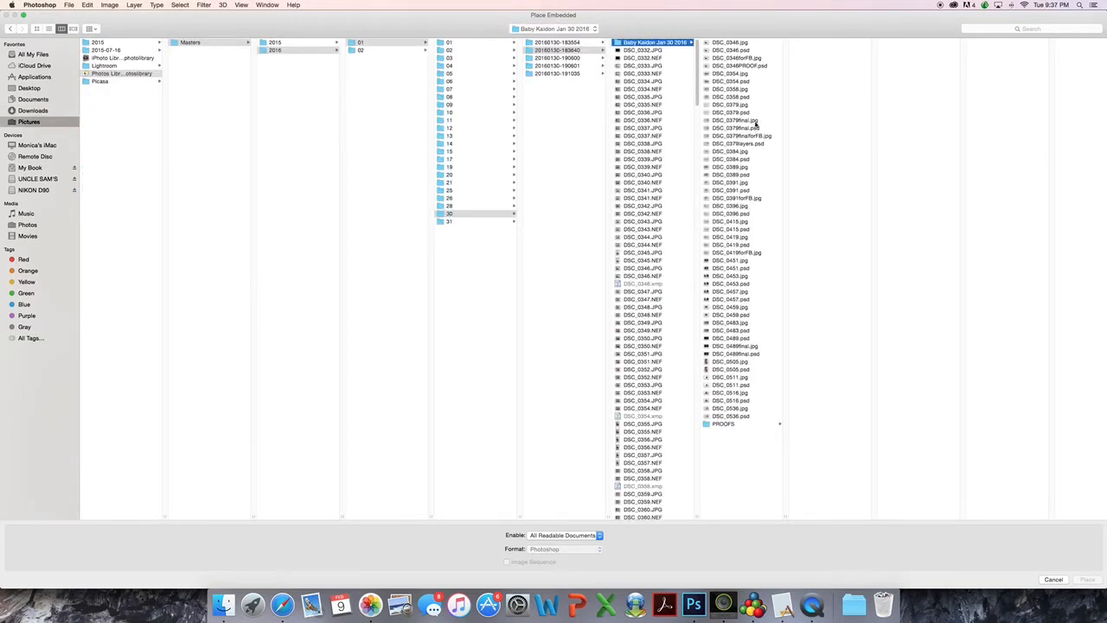
click(730, 105)
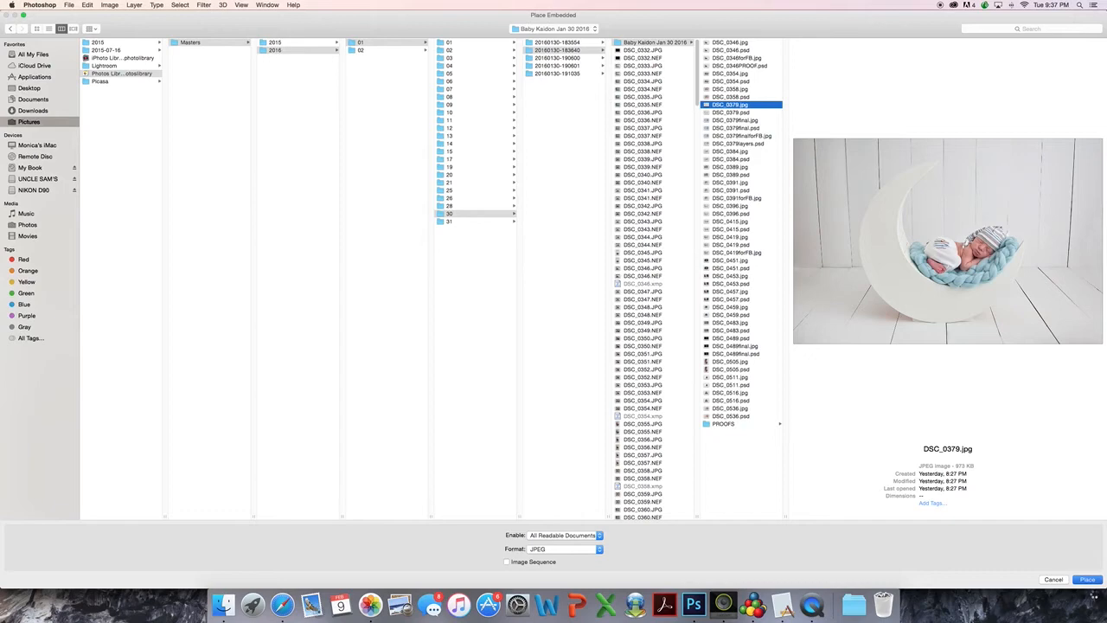
Place the newborn photo onto the sky and scale it down by its corner.
click(1087, 579)
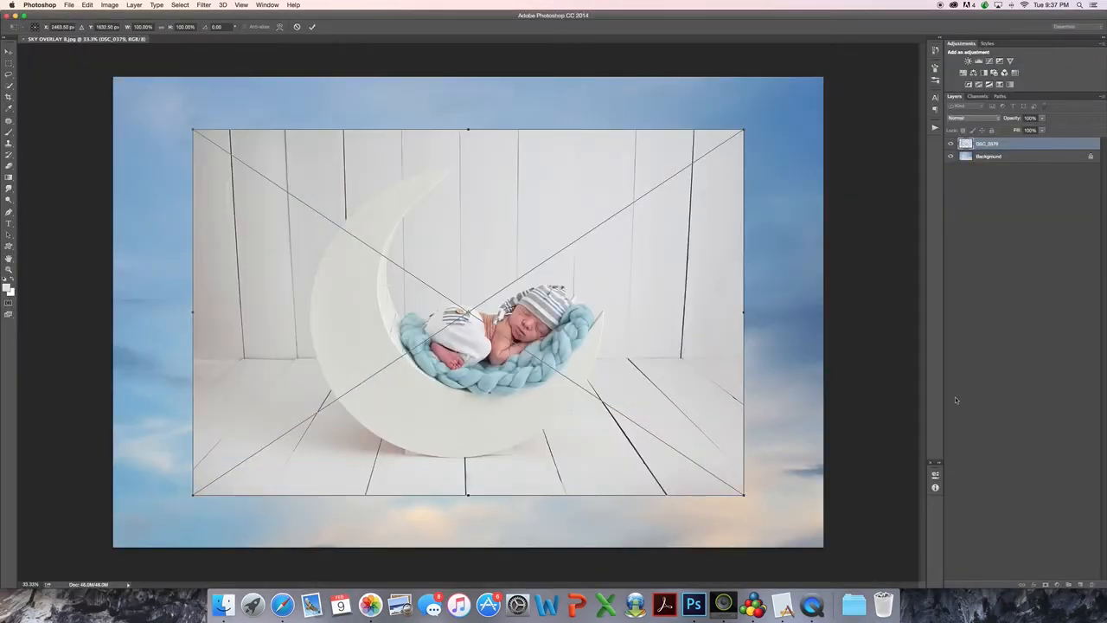
mouse_move(486, 368)
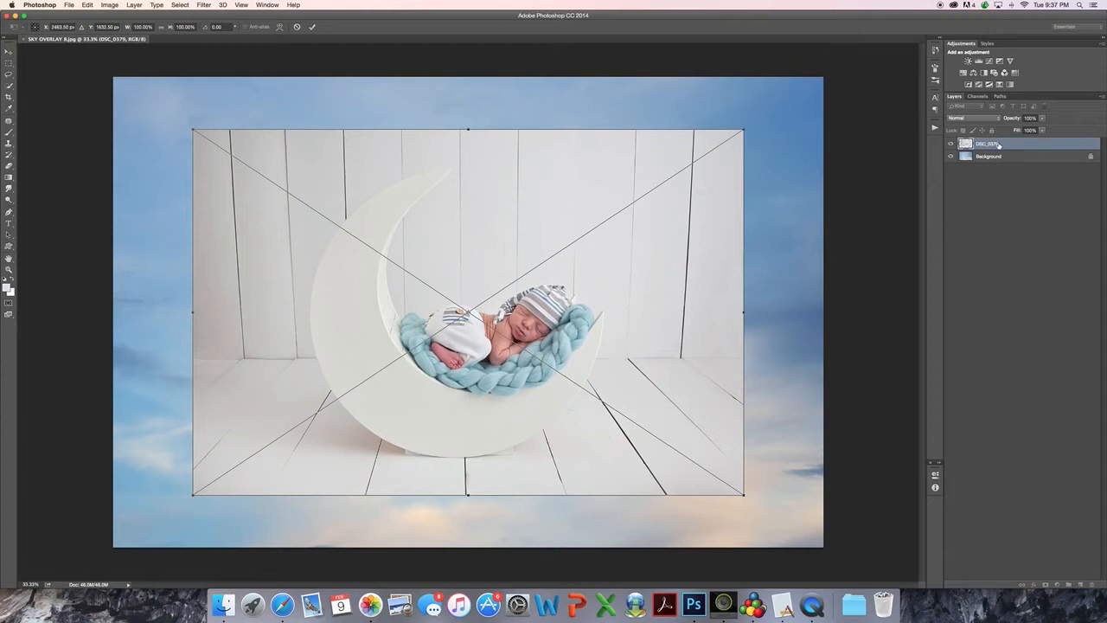
mouse_move(438, 271)
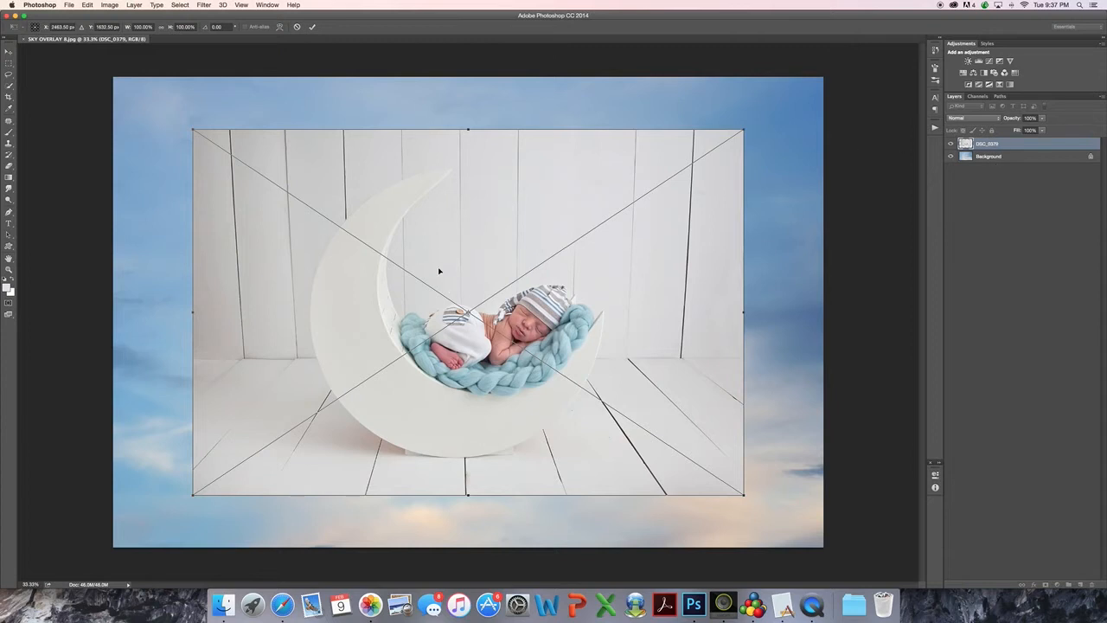
mouse_move(473, 222)
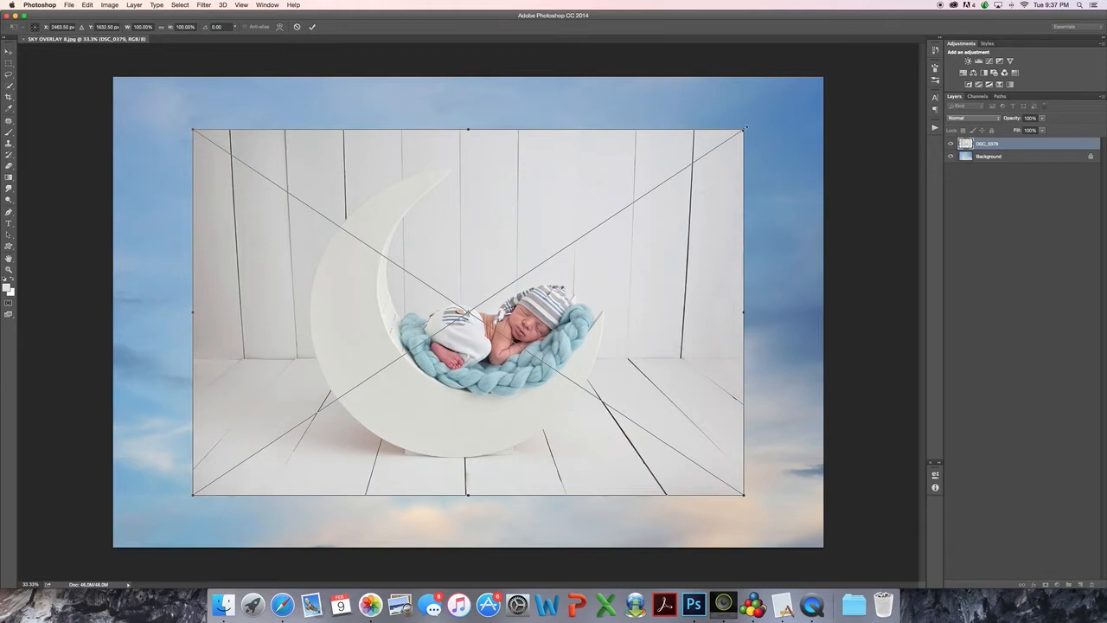
drag(745, 128, 499, 291)
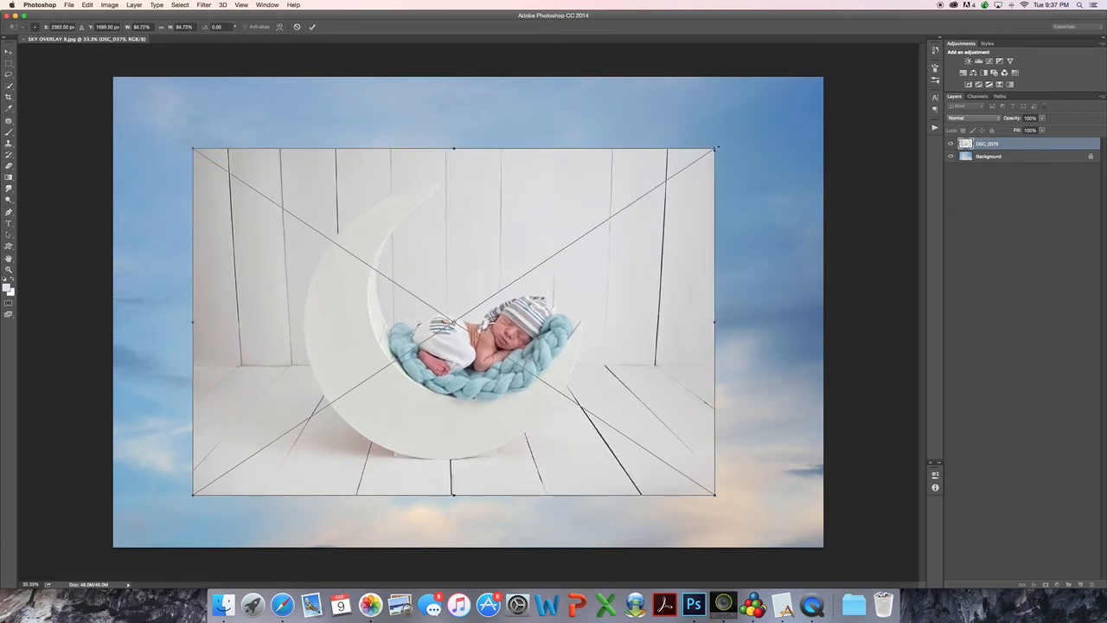
drag(717, 147, 608, 173)
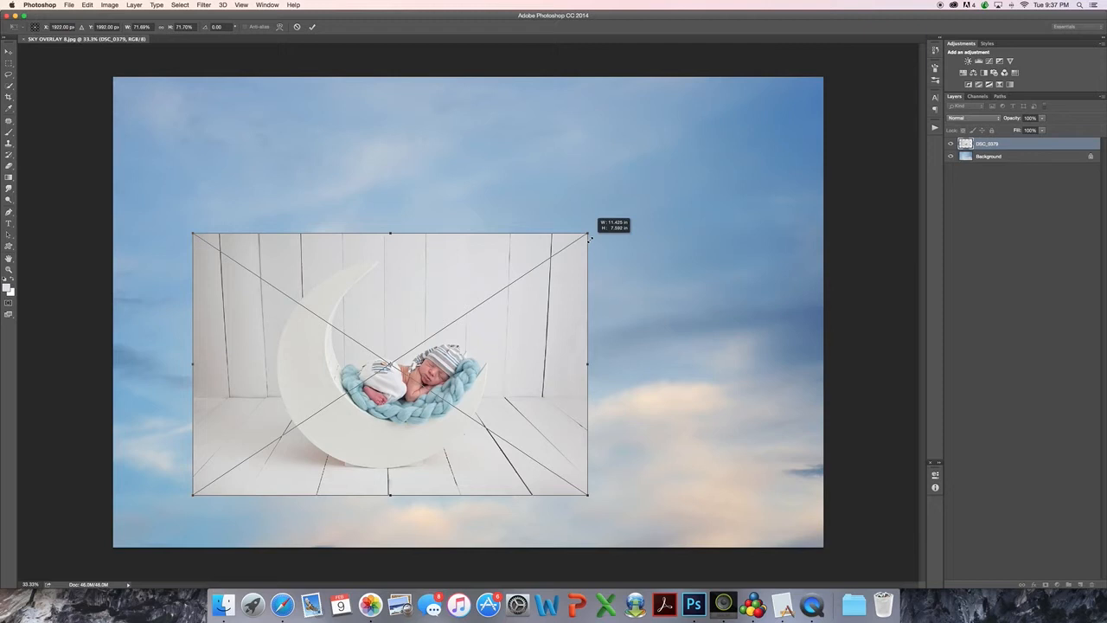
drag(589, 236, 614, 216)
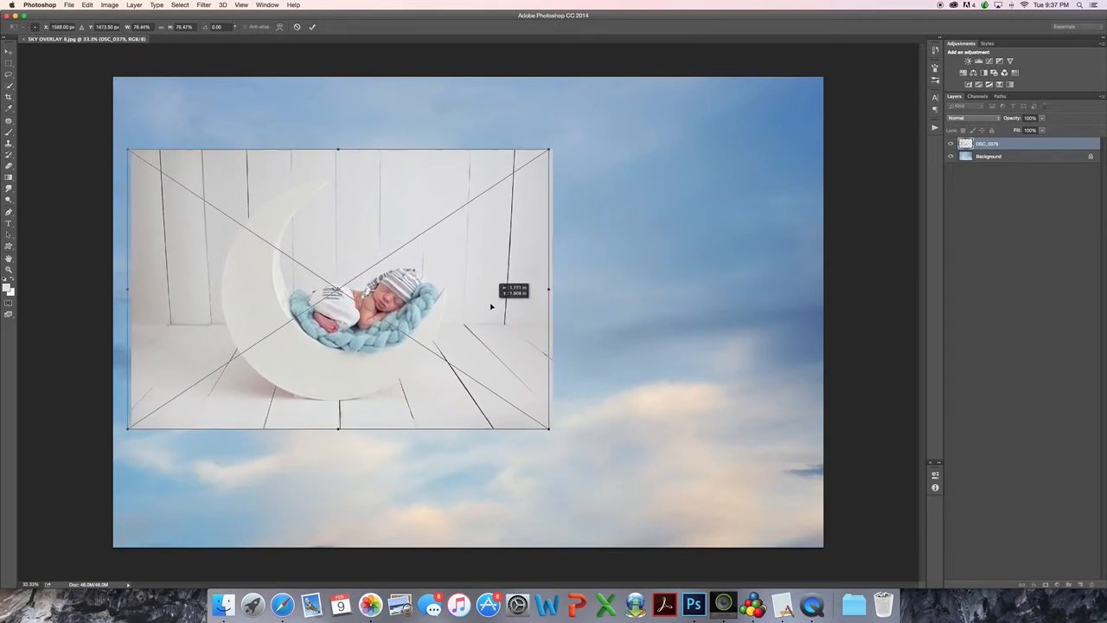
Reposition the newborn layer over the left of the sky and lower its opacity.
drag(491, 307, 495, 289)
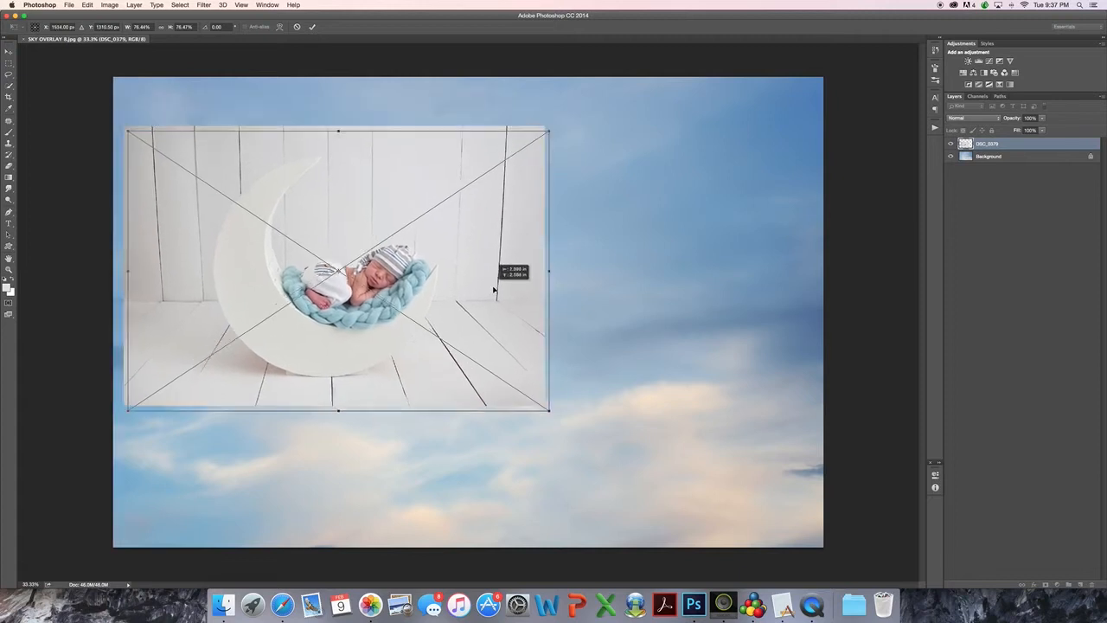
drag(338, 269, 346, 285)
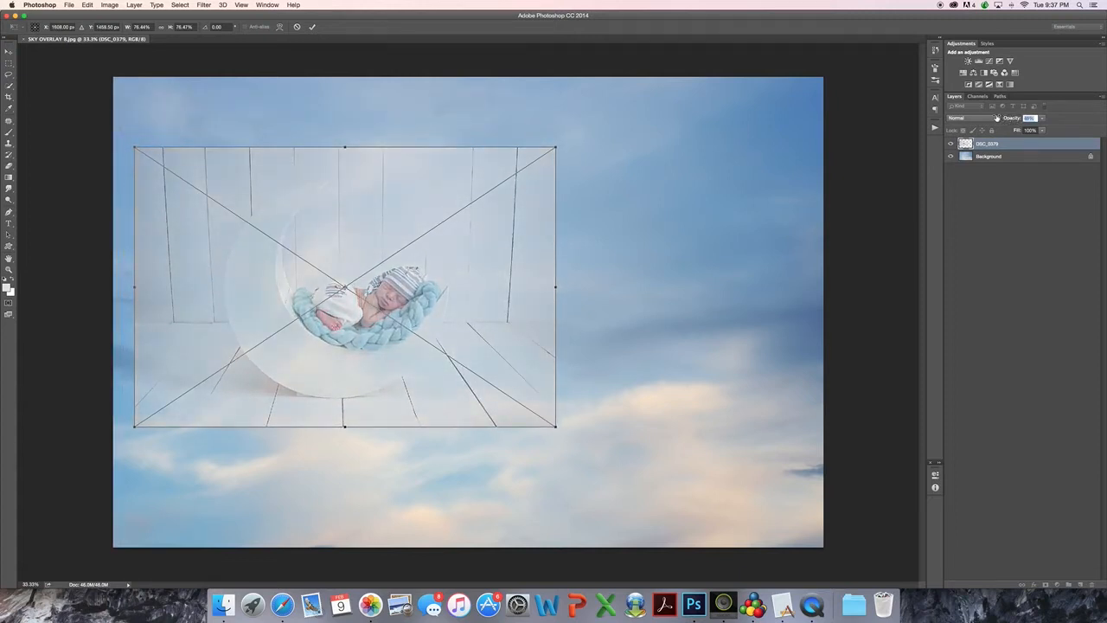
drag(346, 286, 363, 298)
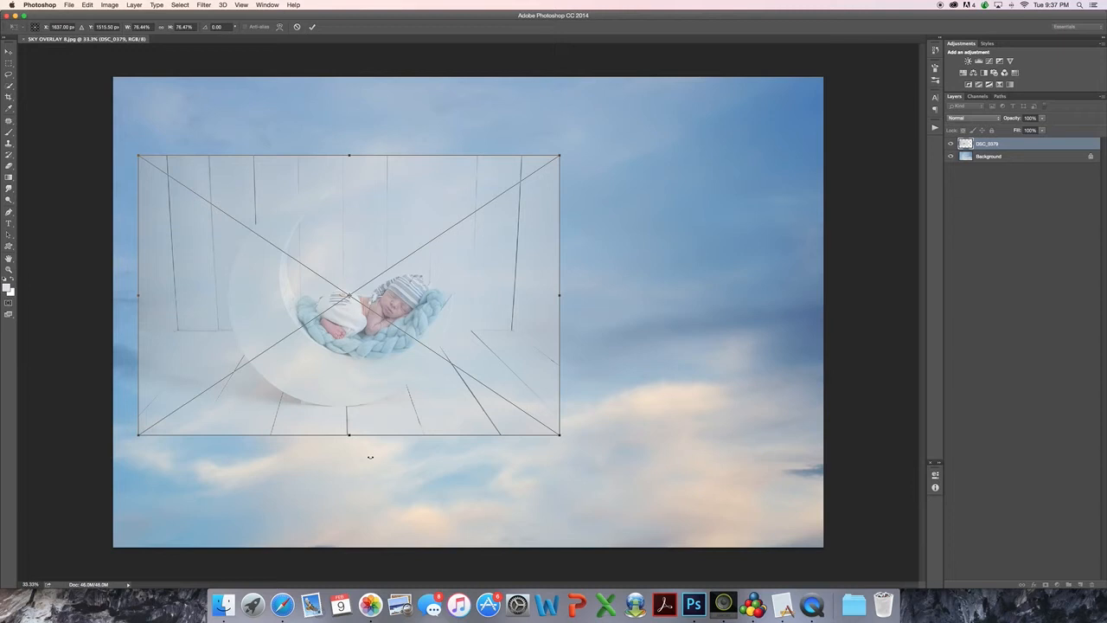
mouse_move(840, 196)
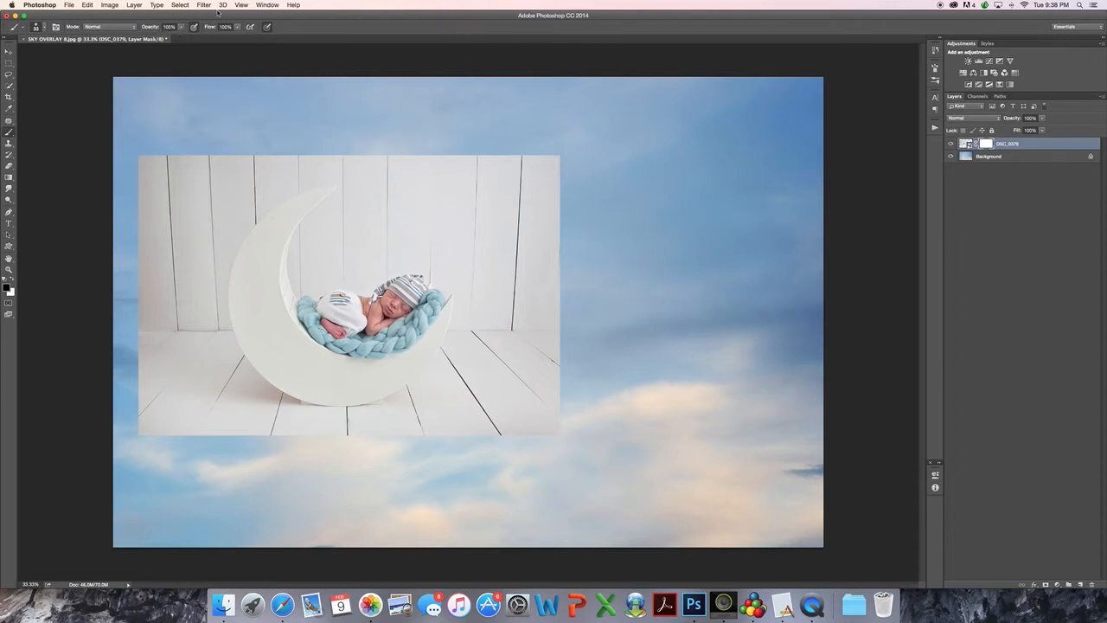
mouse_move(525, 208)
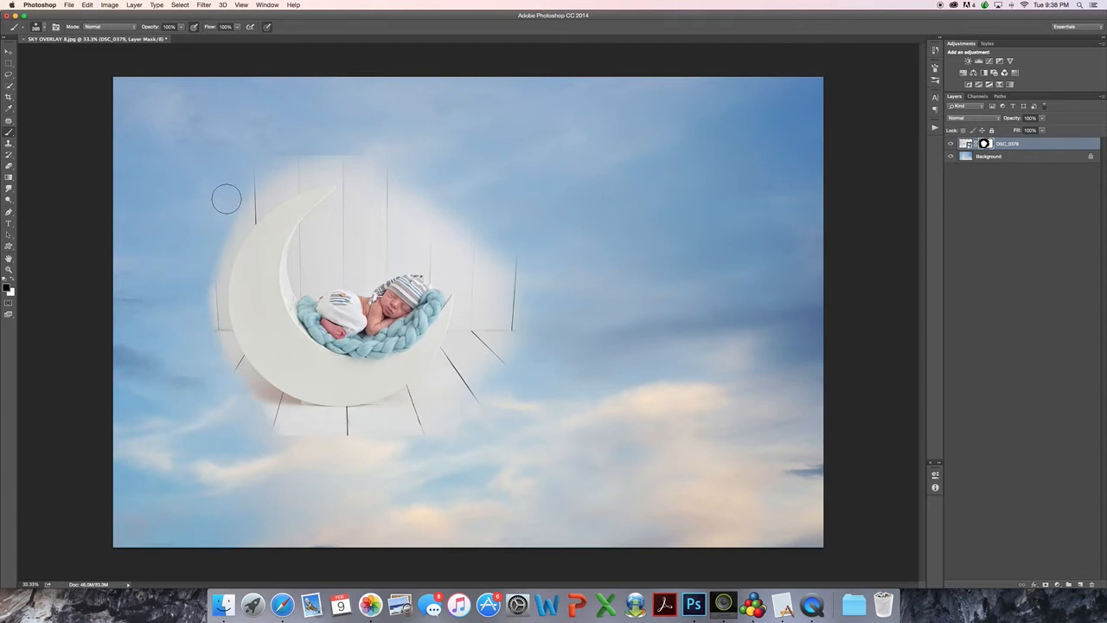
Mask out the wooden backdrop inside the moon's curve, beneath it and to its left.
drag(225, 199, 378, 239)
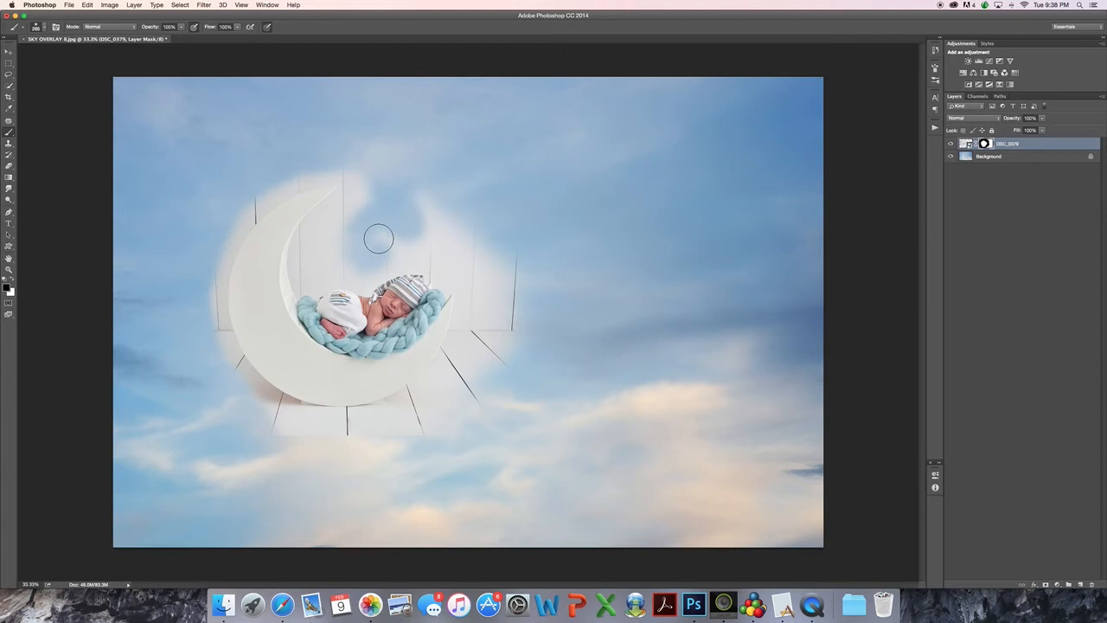
drag(378, 238, 373, 241)
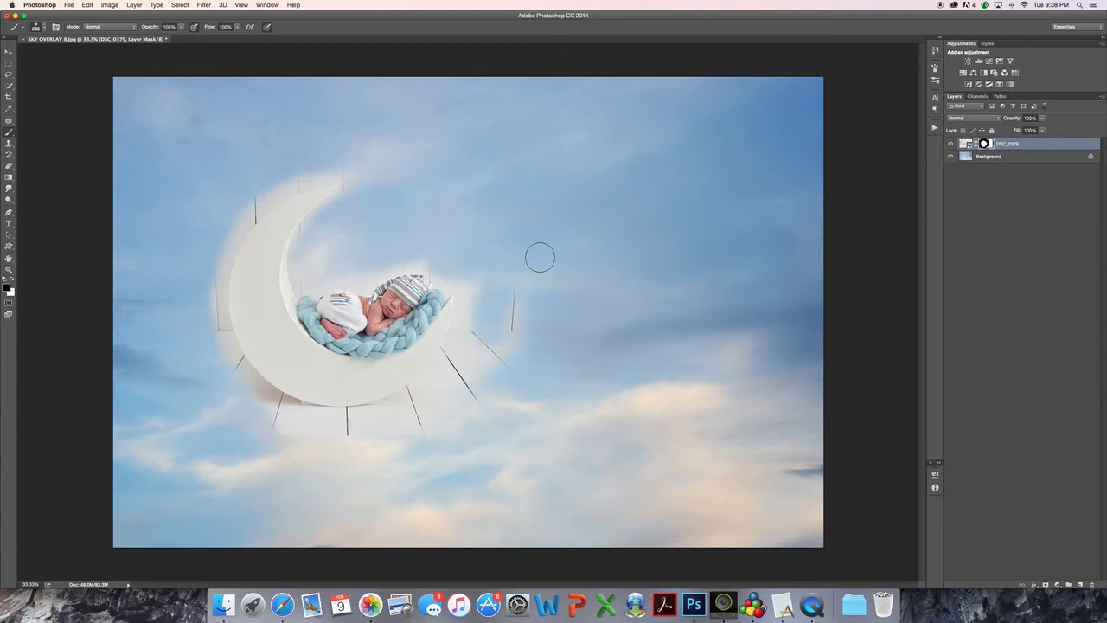
drag(540, 257, 443, 414)
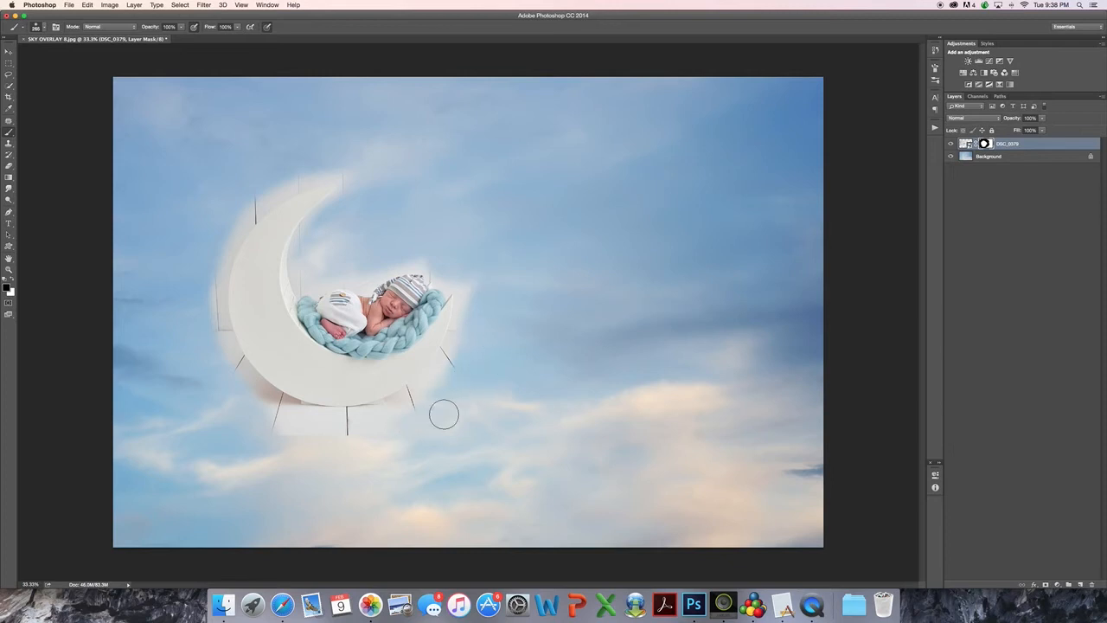
drag(443, 414, 200, 305)
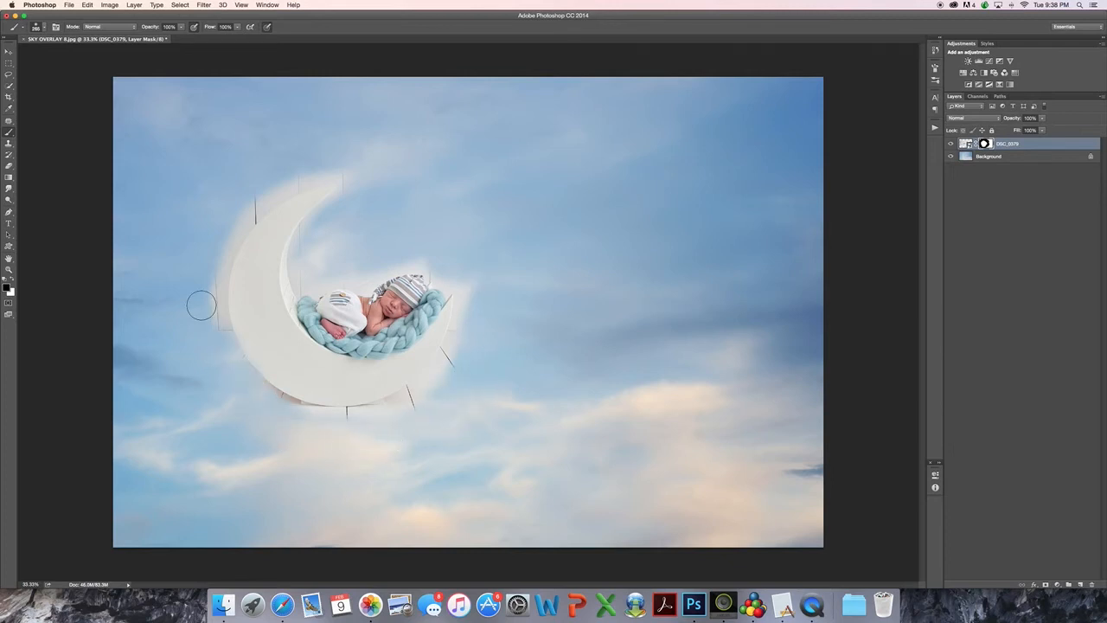
drag(201, 305, 225, 223)
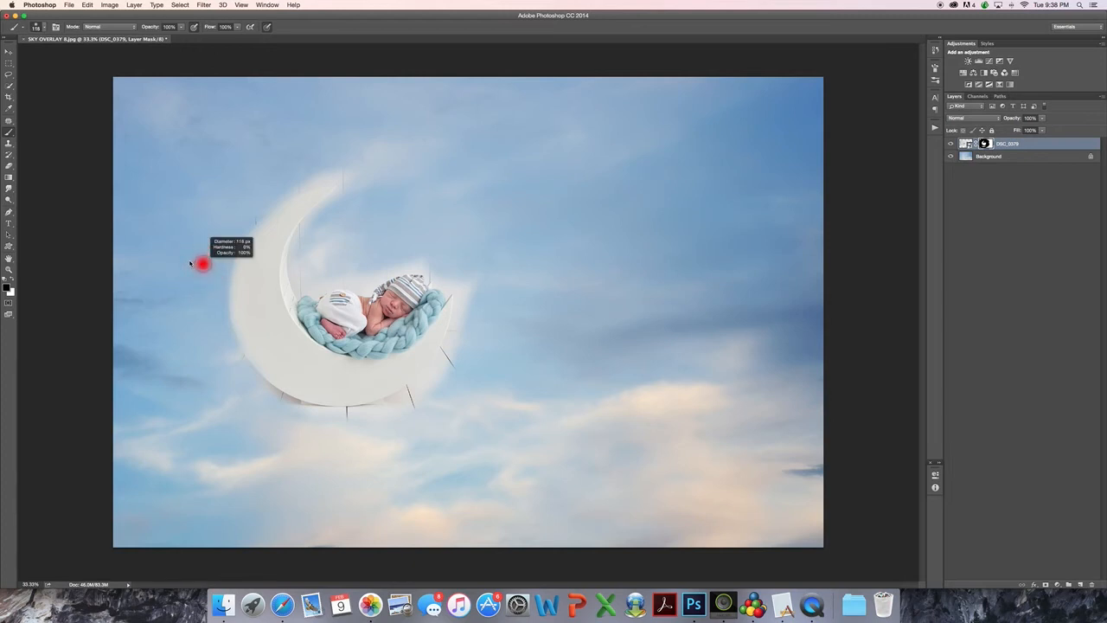
mouse_move(329, 166)
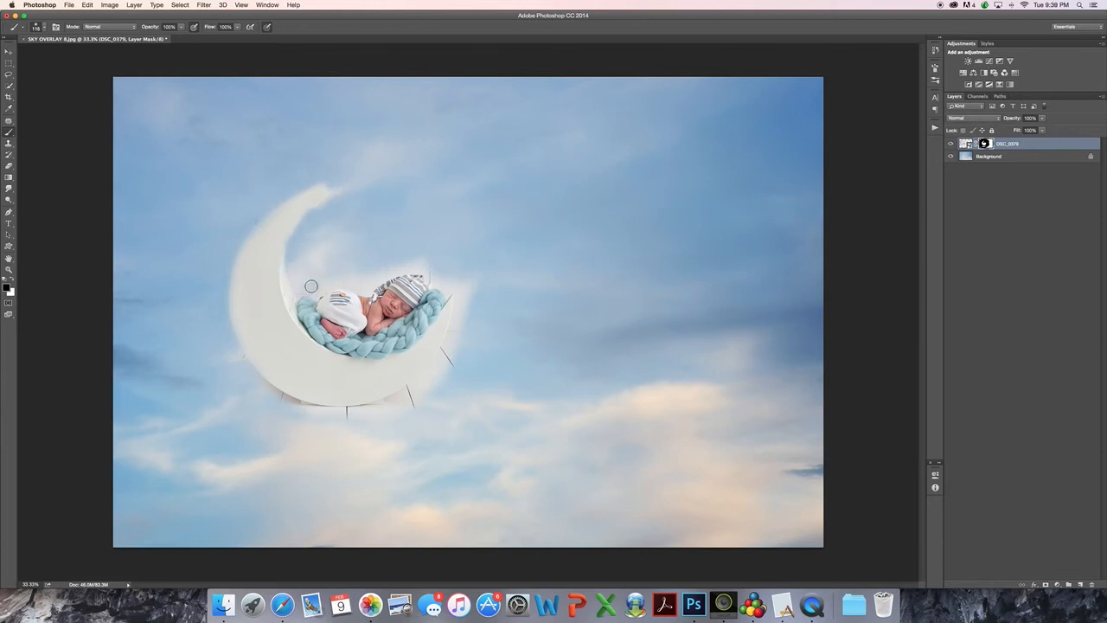
drag(311, 286, 363, 286)
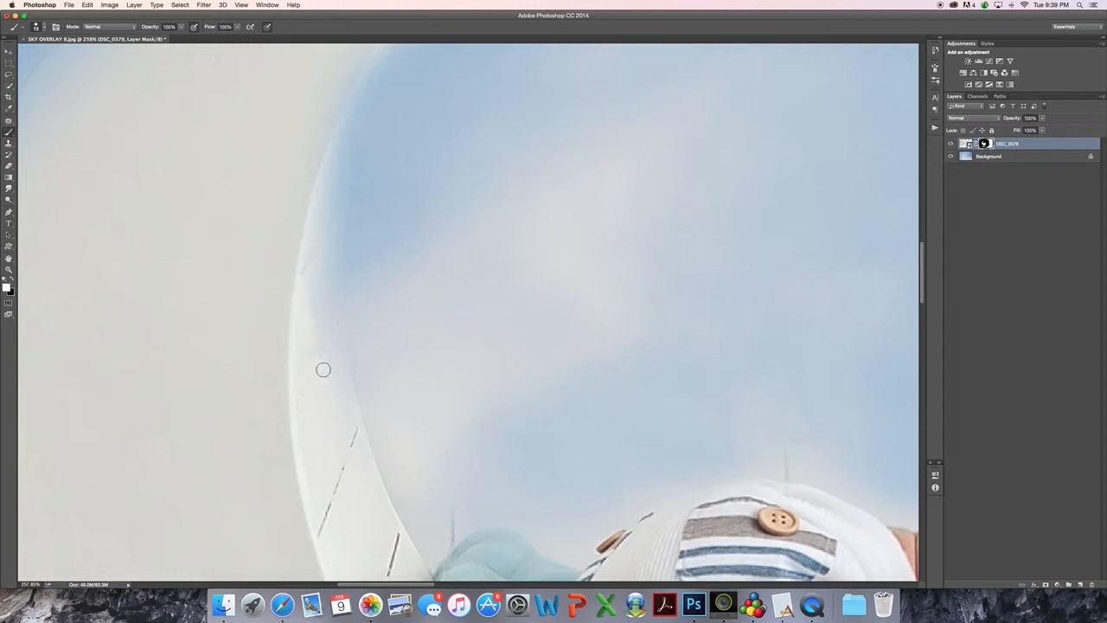
Refine the mask along the moon's outer curve and upper tip, removing wooden haze.
drag(323, 370, 342, 110)
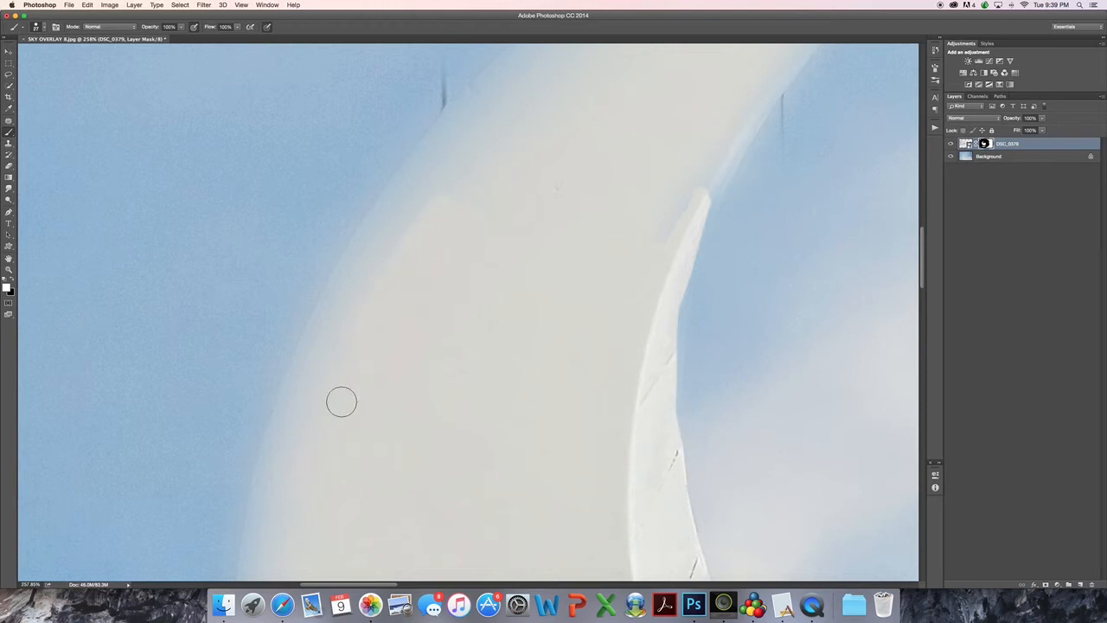
drag(341, 401, 488, 81)
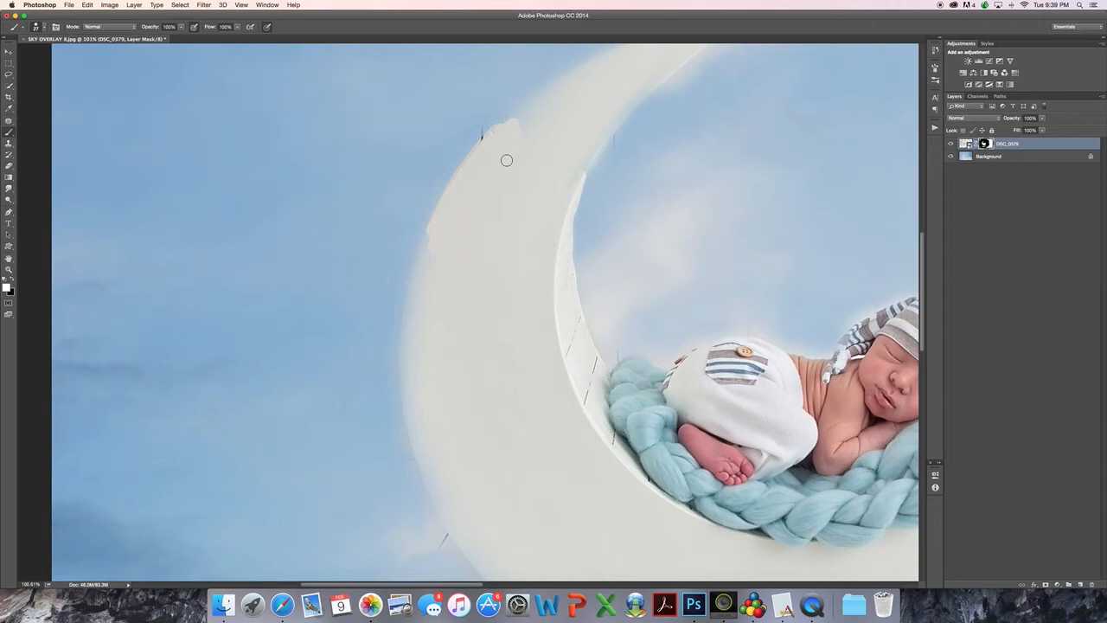
mouse_move(337, 132)
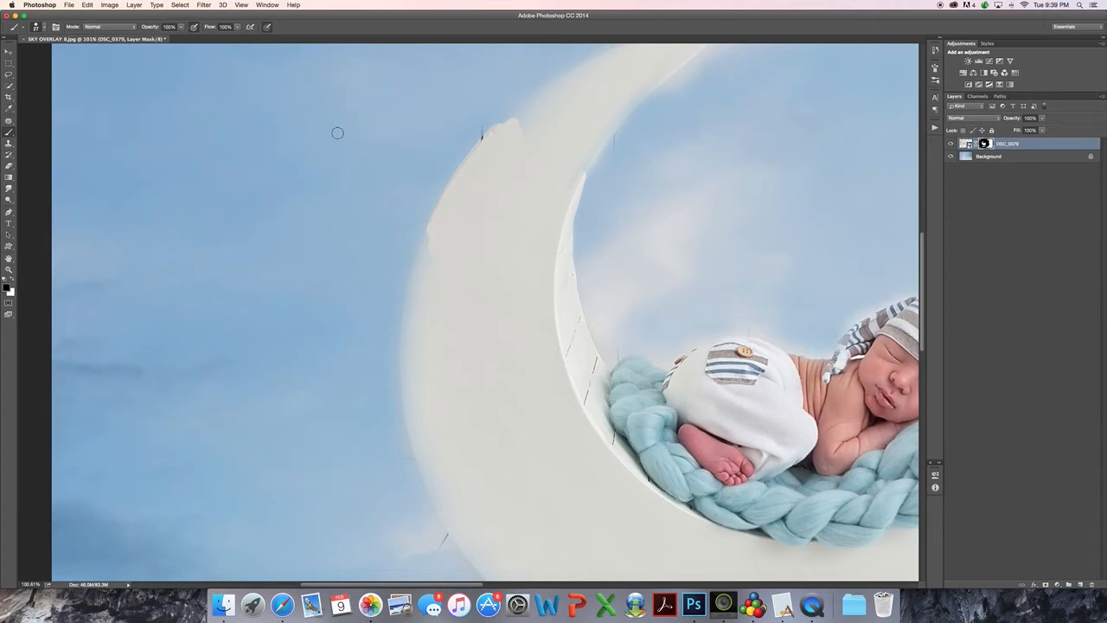
mouse_move(445, 181)
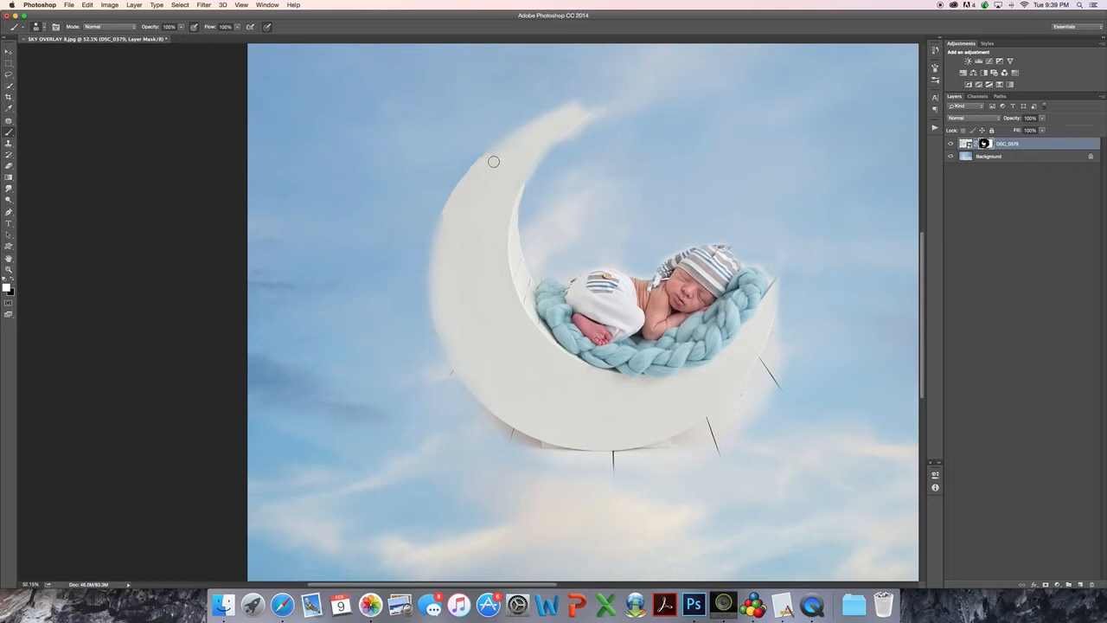
drag(493, 162, 585, 110)
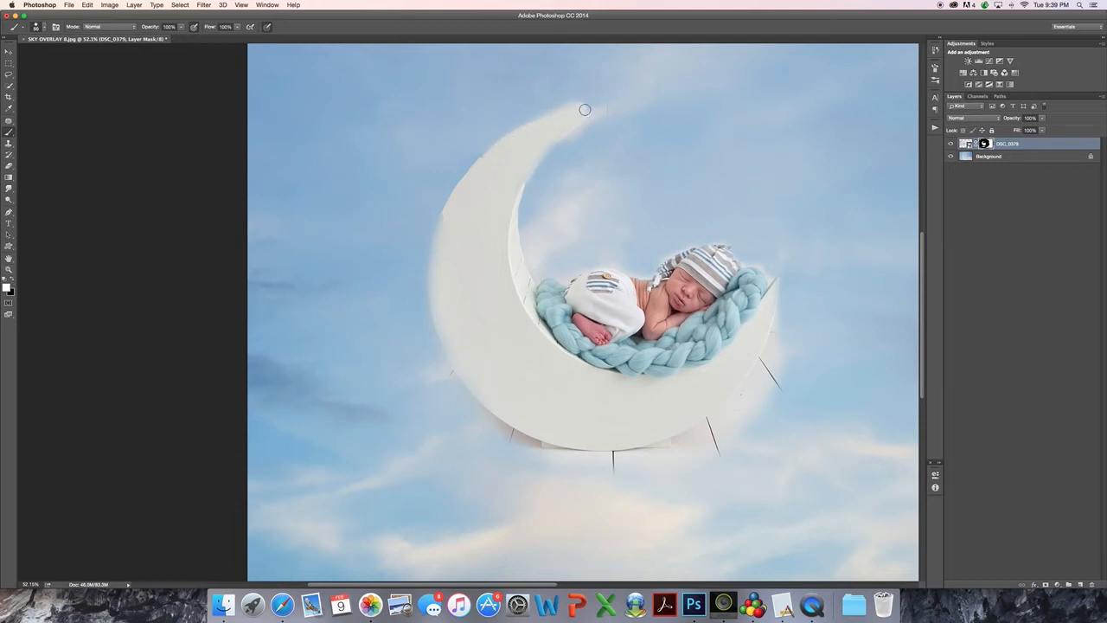
drag(584, 109, 453, 228)
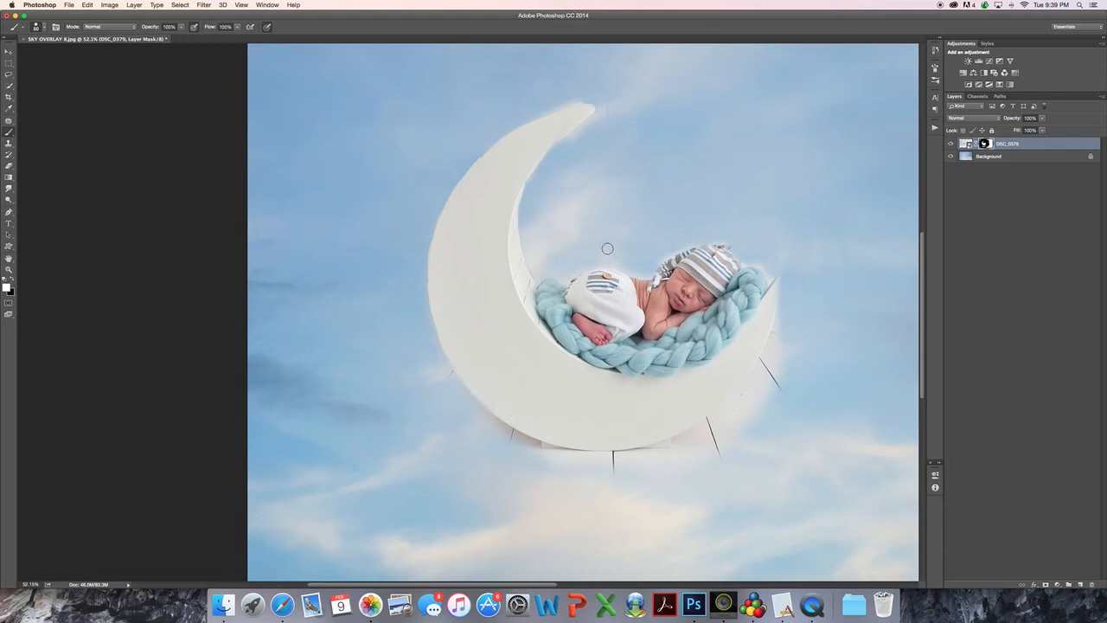
mouse_move(550, 349)
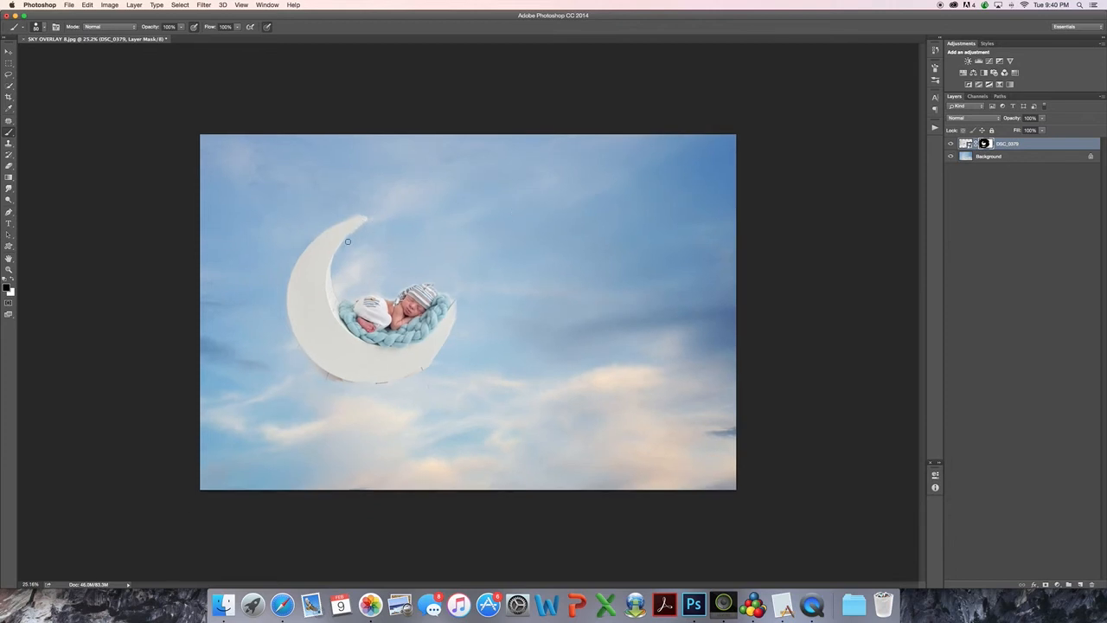
mouse_move(372, 213)
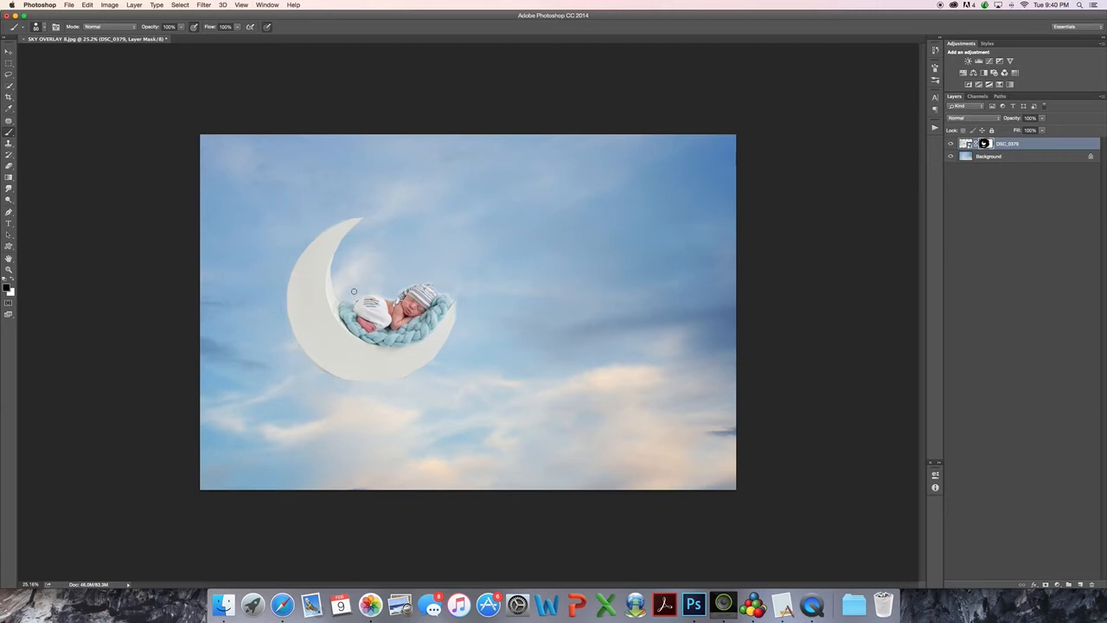
mouse_move(452, 296)
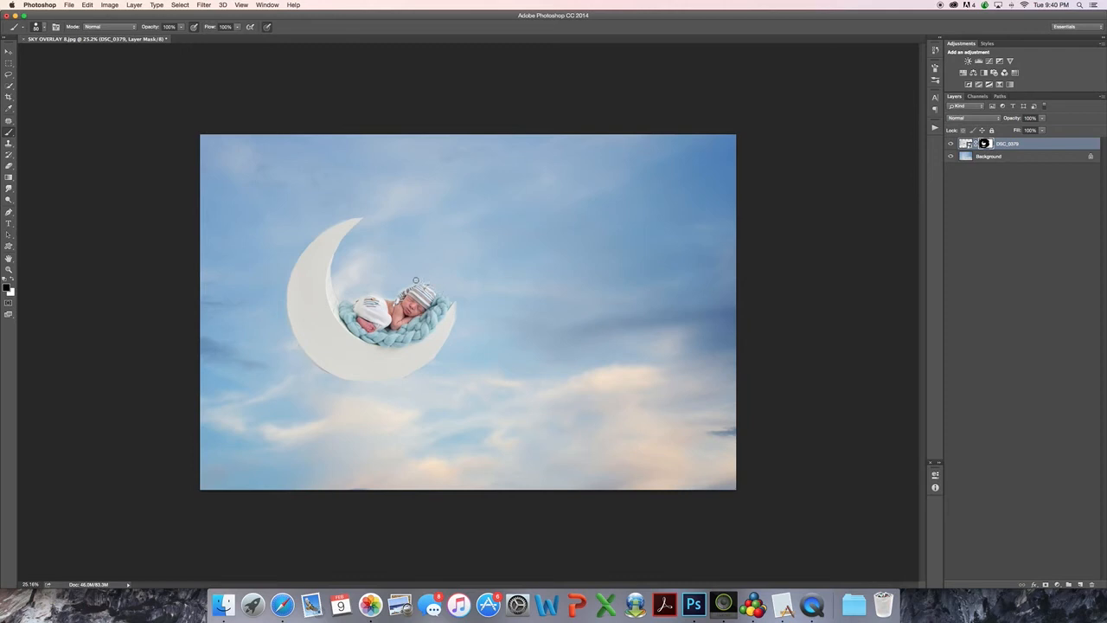
mouse_move(662, 239)
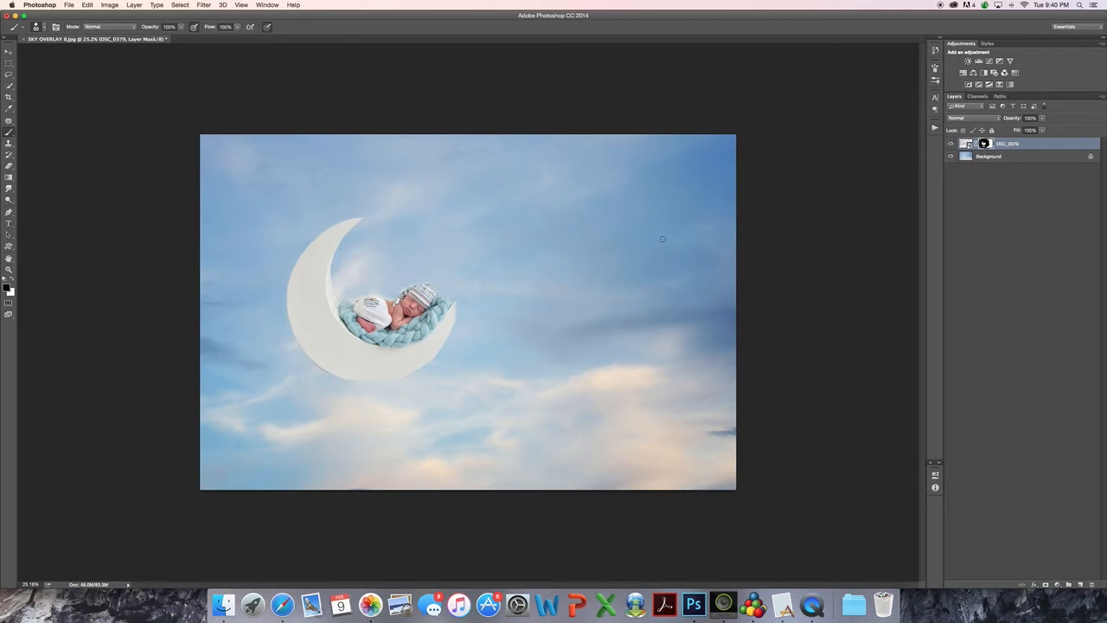
mouse_move(277, 329)
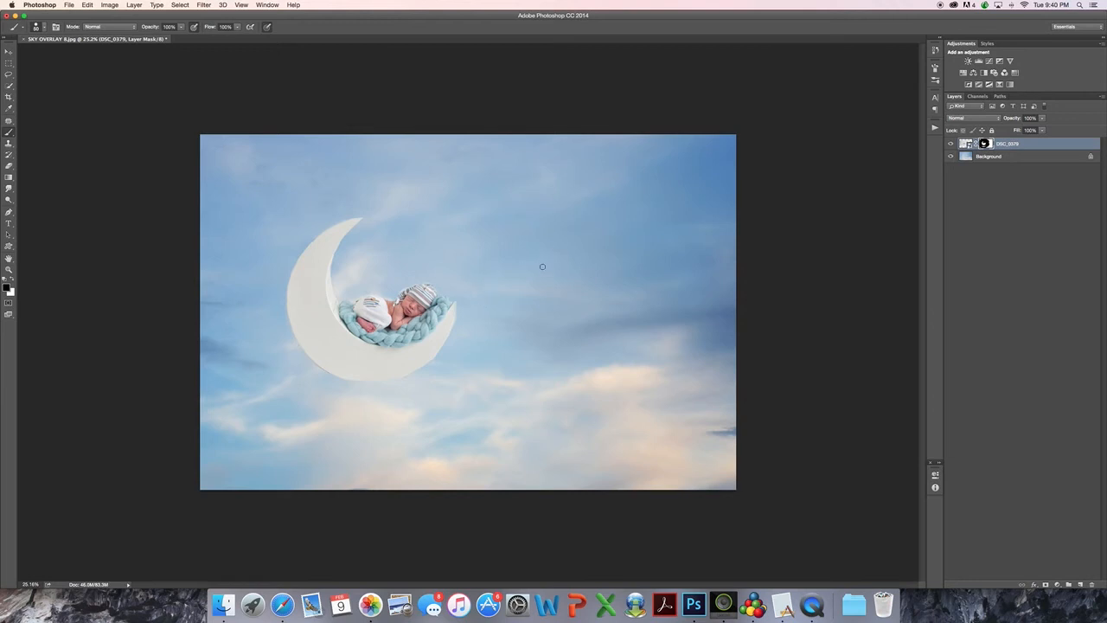
mouse_move(502, 177)
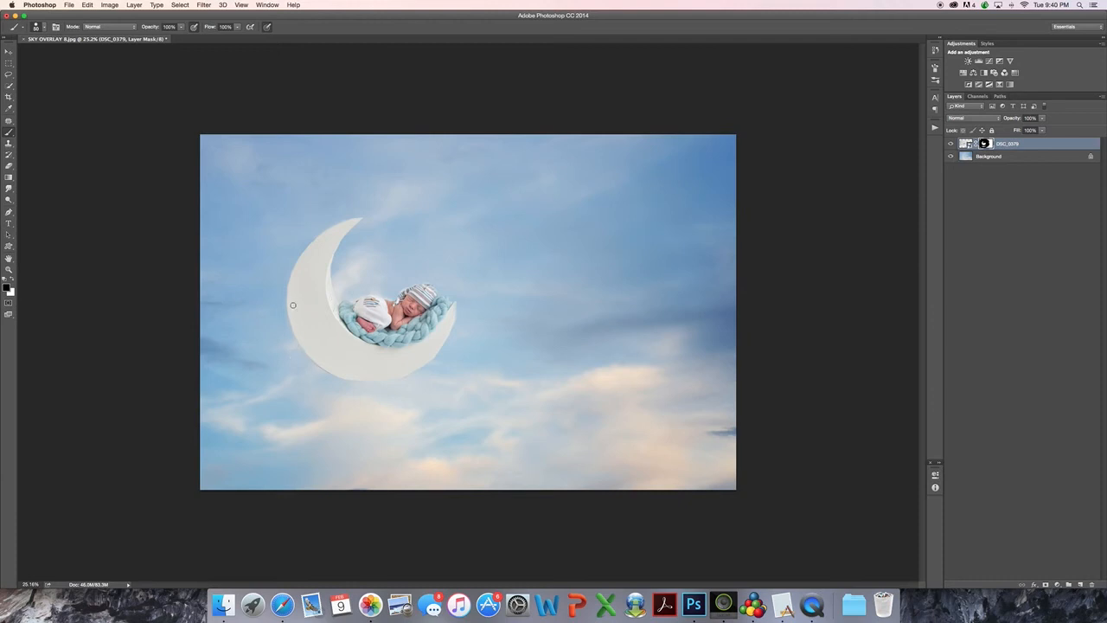
mouse_move(561, 61)
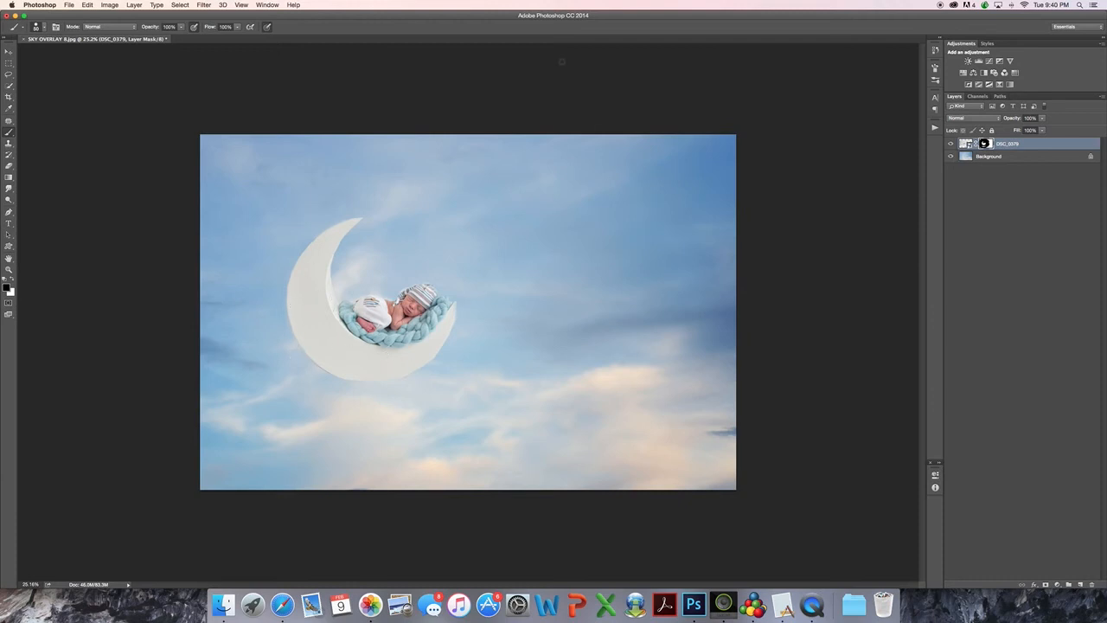
mouse_move(67, 454)
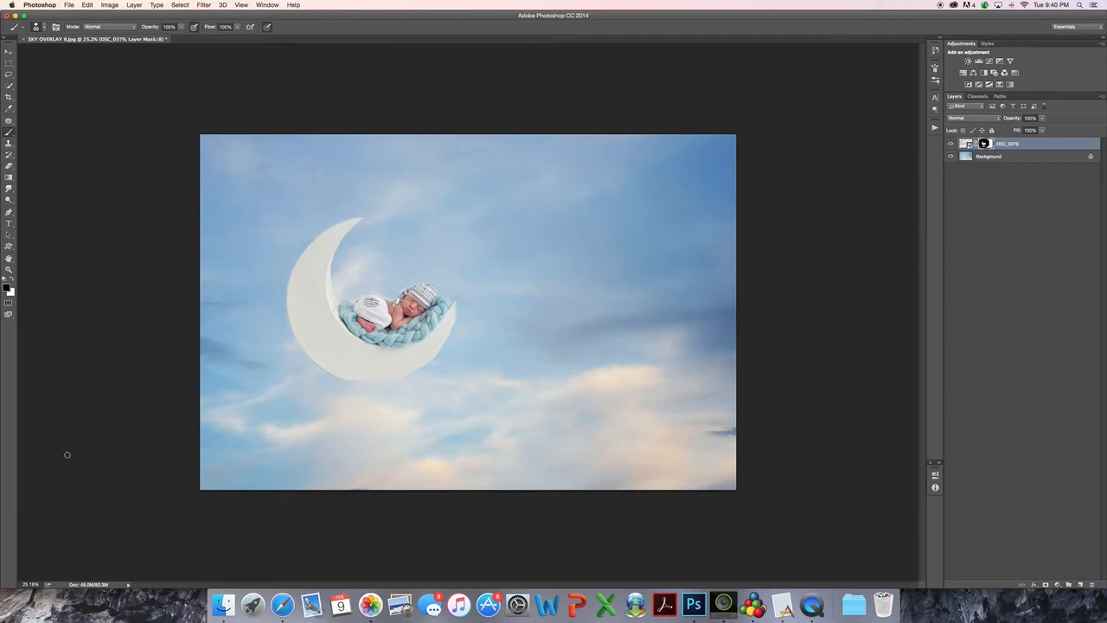
mouse_move(74, 462)
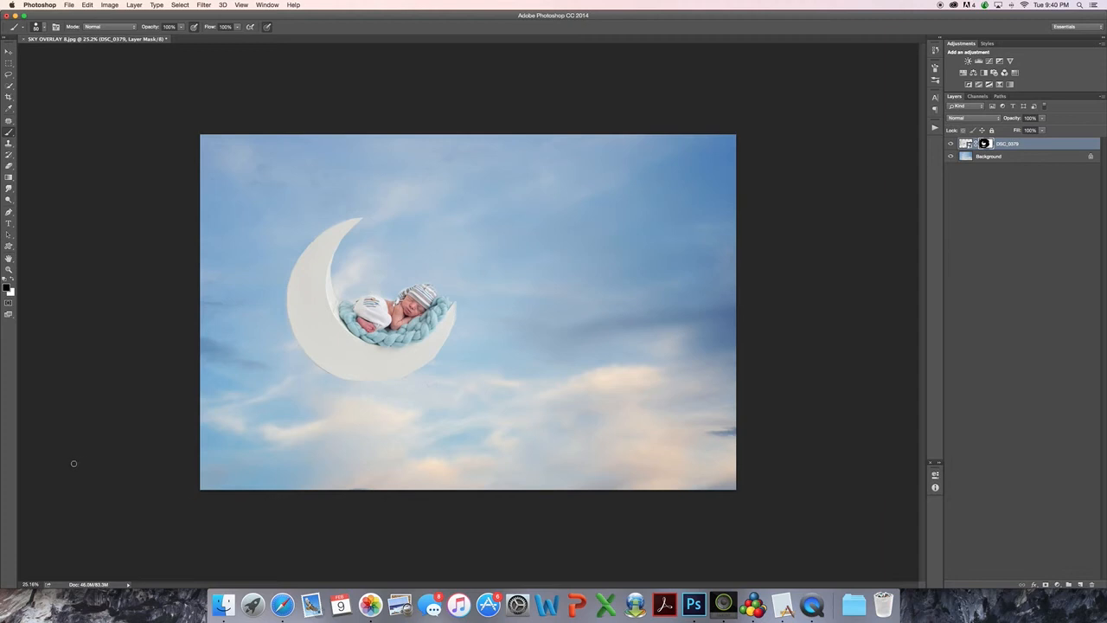
mouse_move(84, 147)
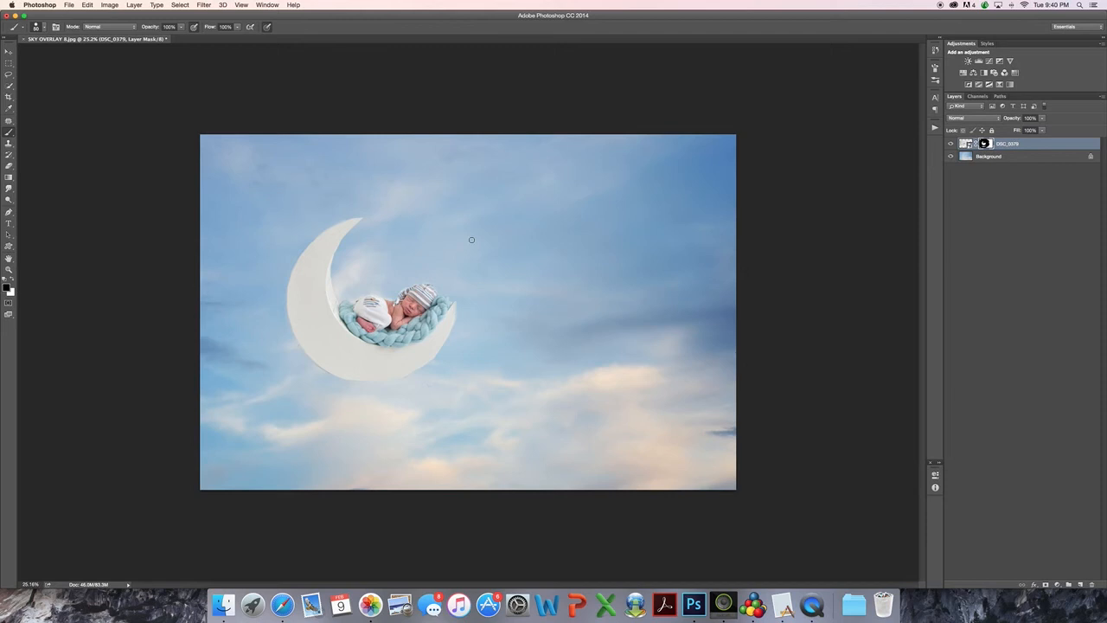
mouse_move(375, 258)
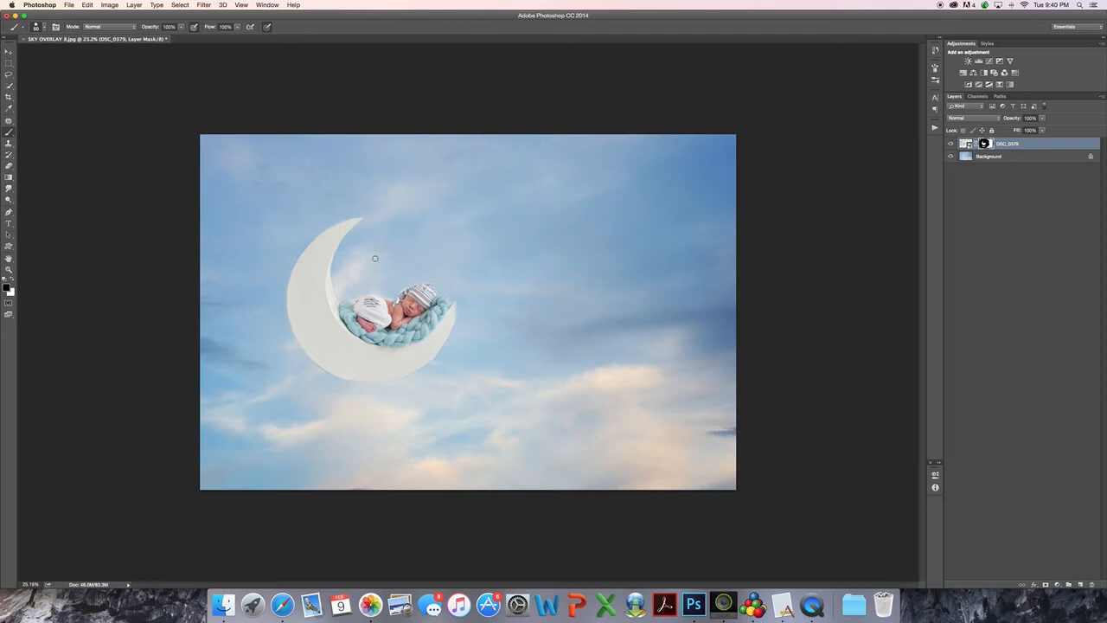
mouse_move(459, 275)
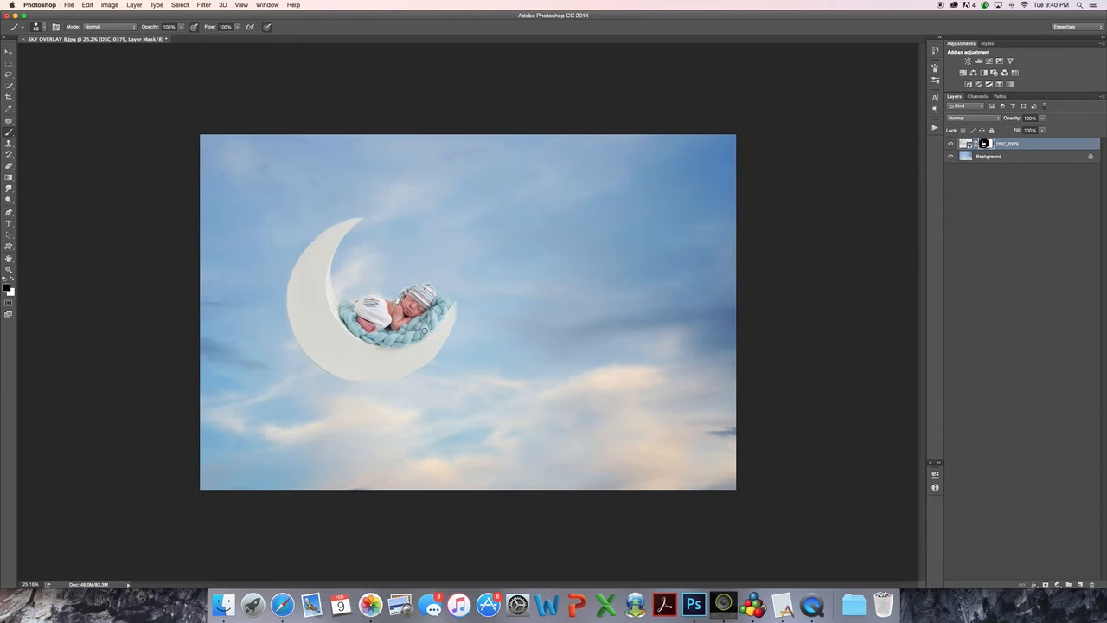
mouse_move(983, 157)
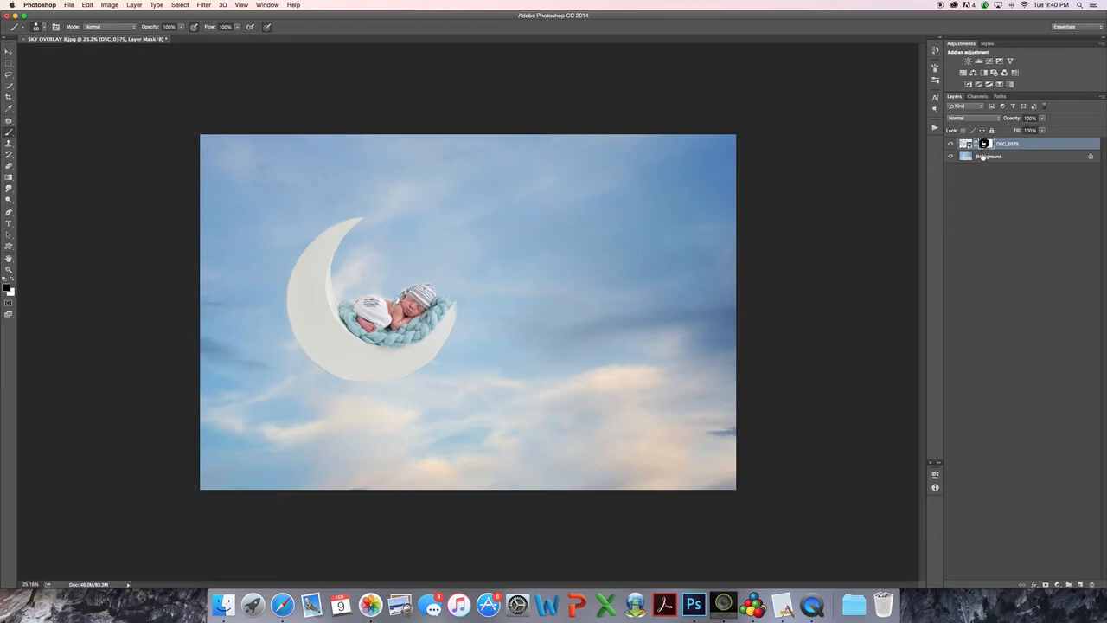
Flatten the composite into a single Background layer from the layer context menu.
right_click(1003, 155)
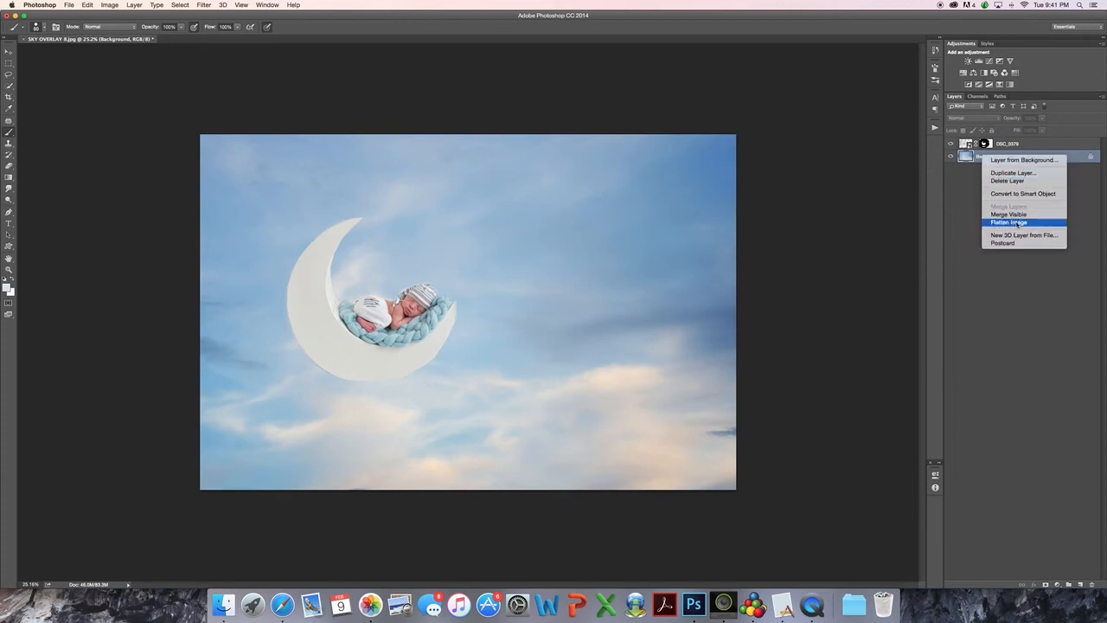
click(1008, 222)
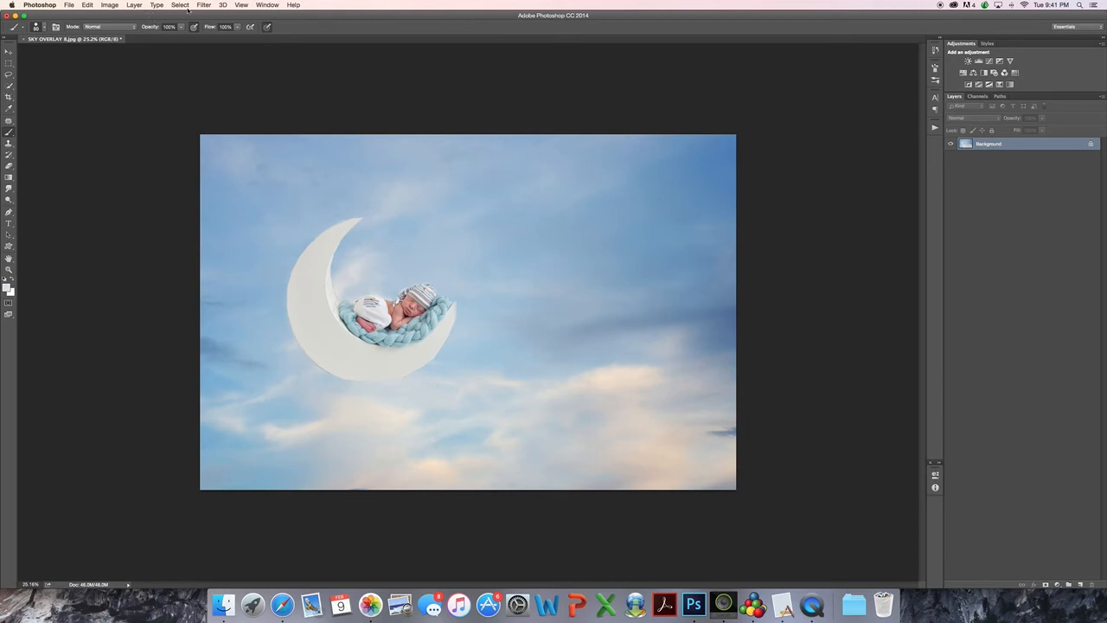
click(205, 6)
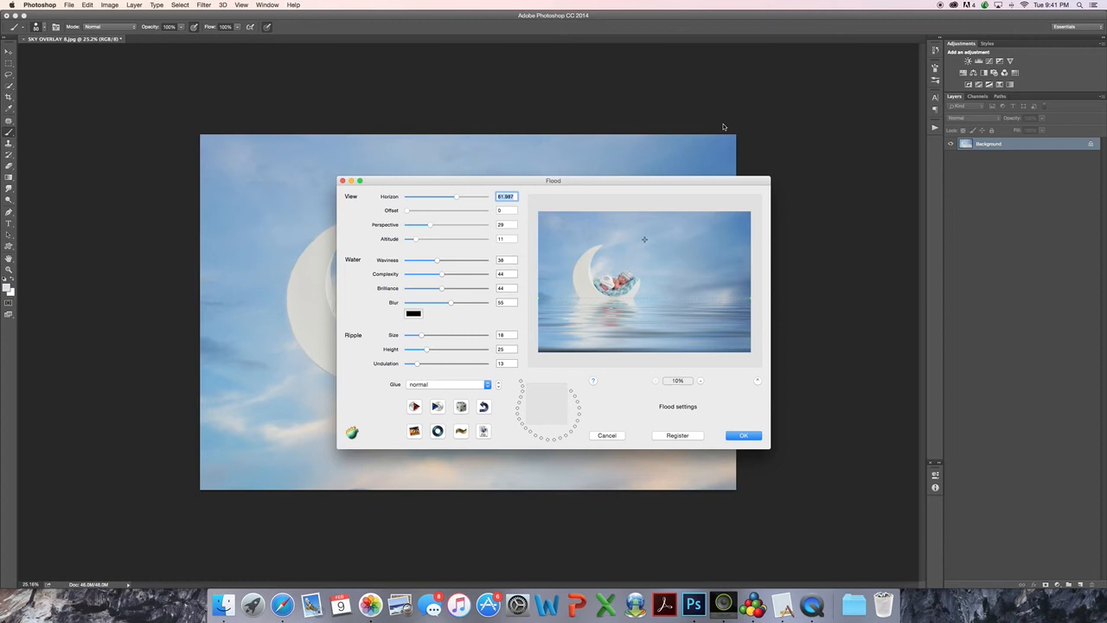
mouse_move(523, 253)
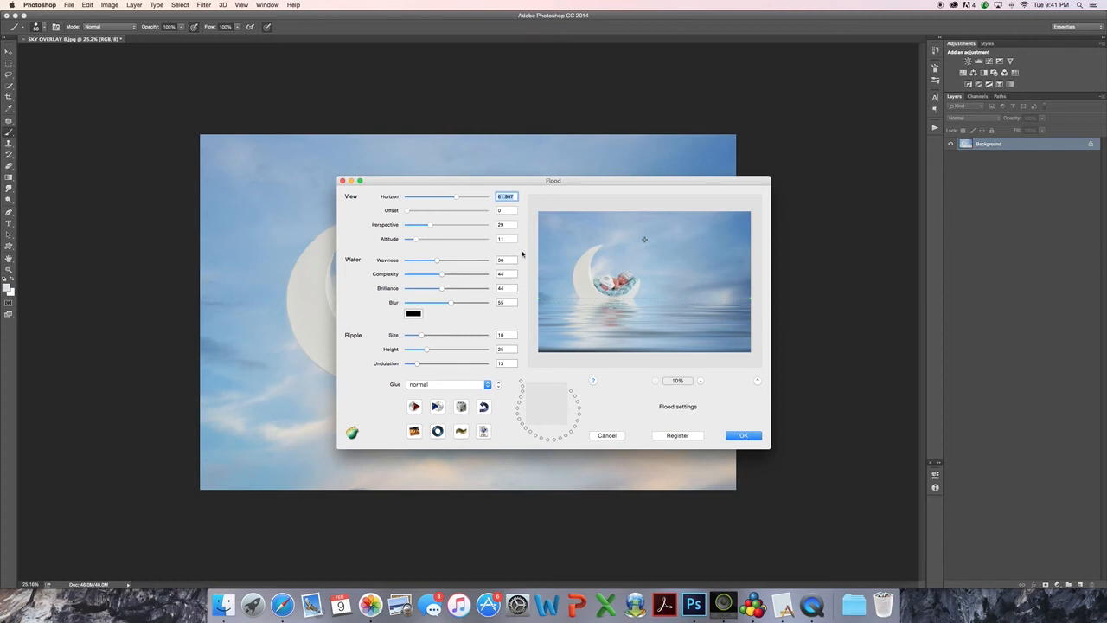
Set the Flood horizon to about 61.7 and cut the water blur to nearly zero.
drag(456, 196, 447, 196)
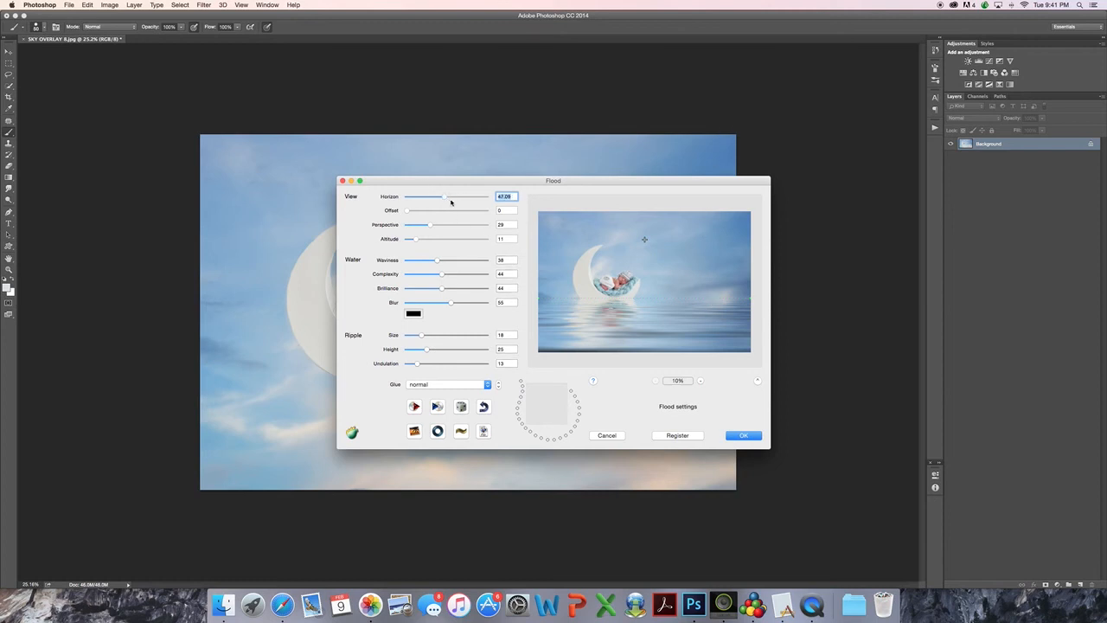
drag(447, 197, 460, 196)
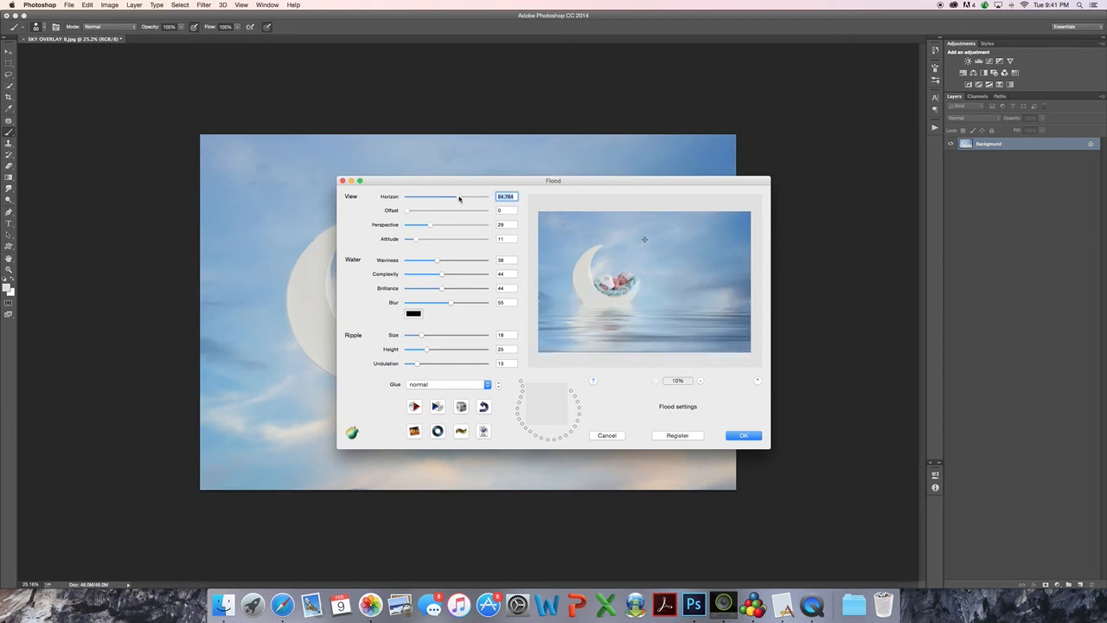
drag(458, 196, 456, 197)
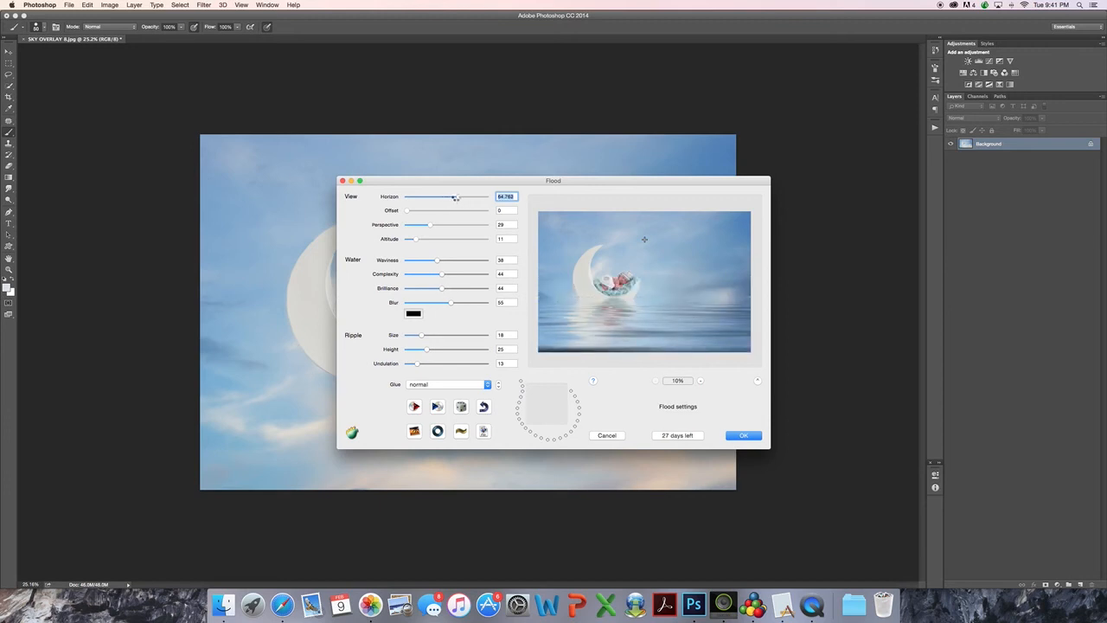
drag(456, 197, 452, 197)
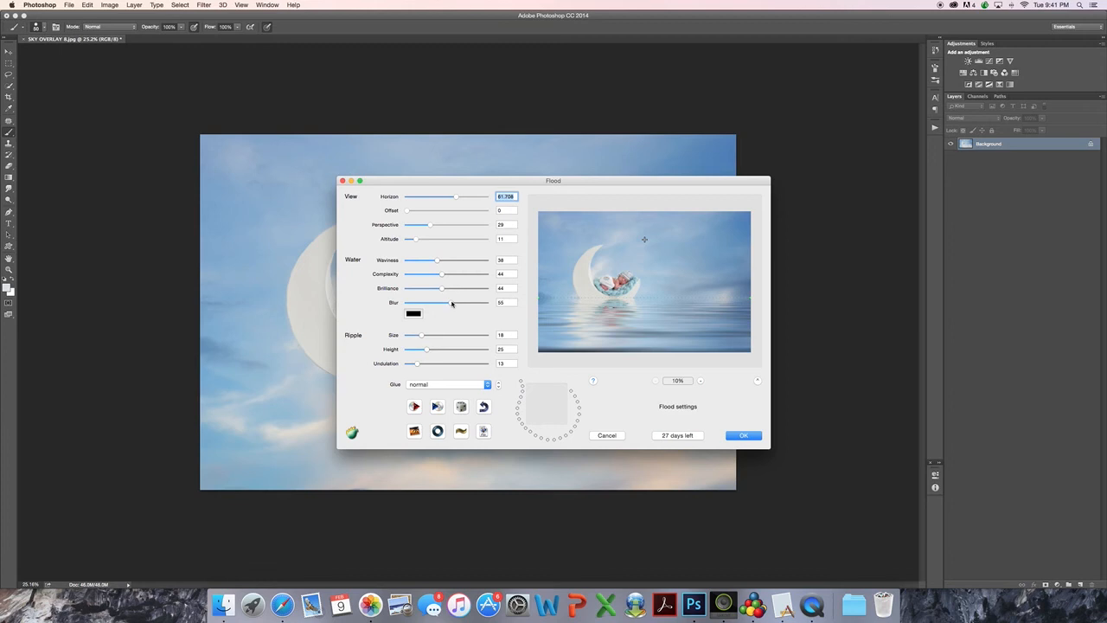
drag(451, 303, 407, 303)
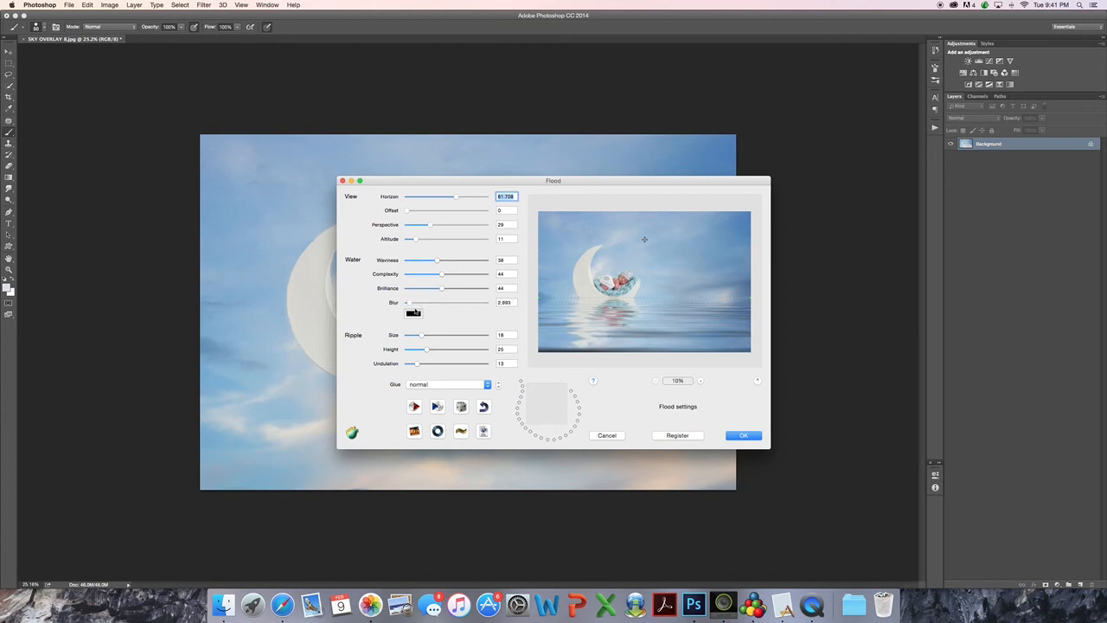
Raise the Flood water blur through about 39 to about 57.
drag(409, 301, 443, 302)
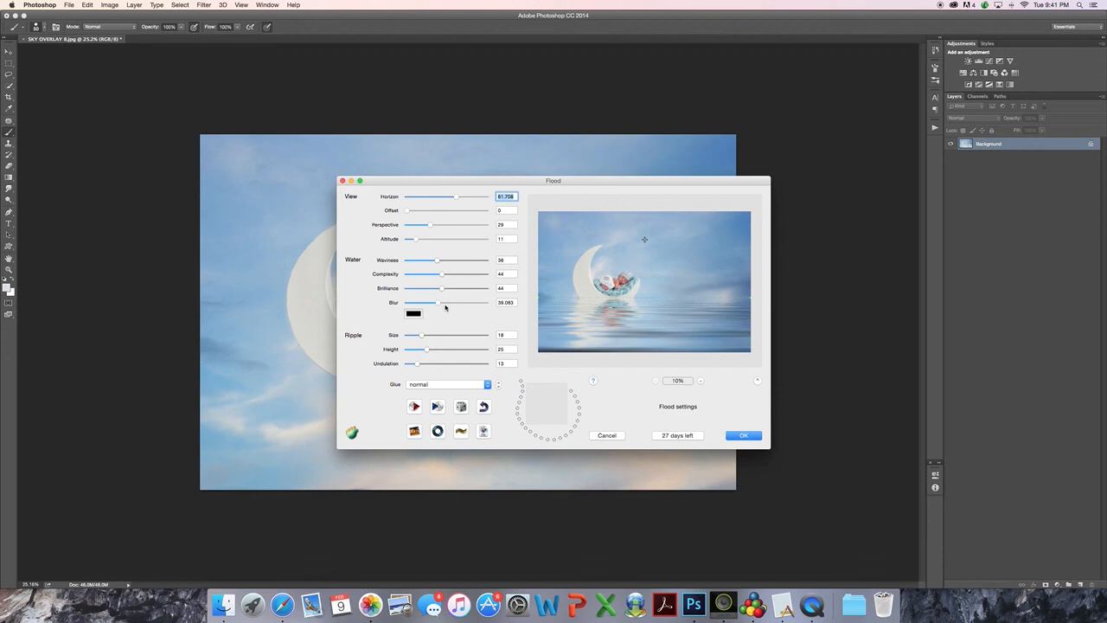
drag(443, 302, 450, 303)
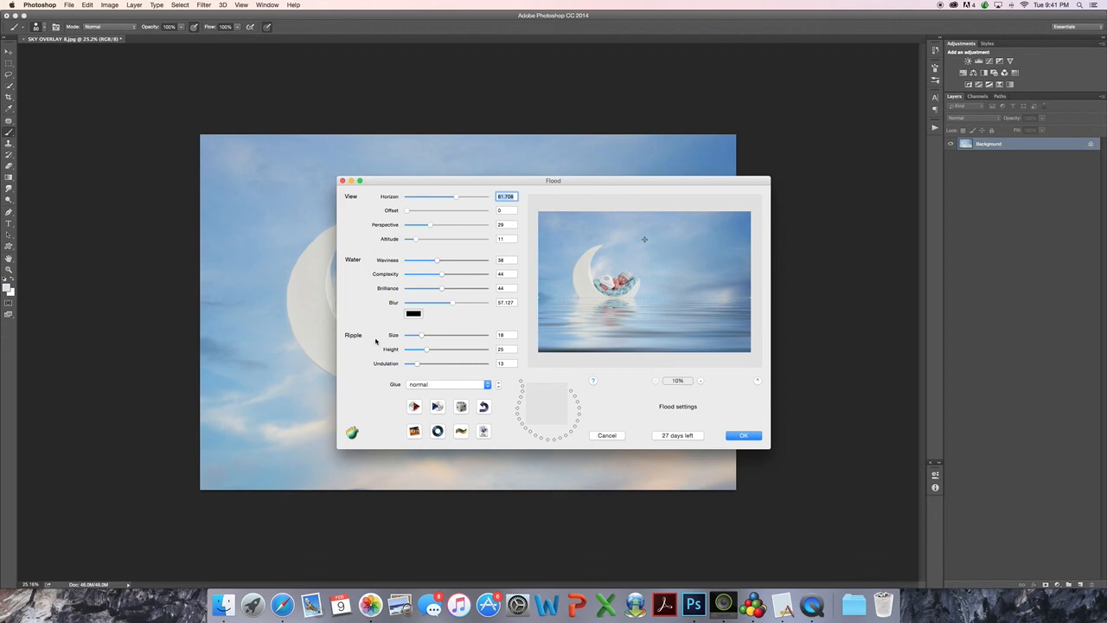
mouse_move(463, 379)
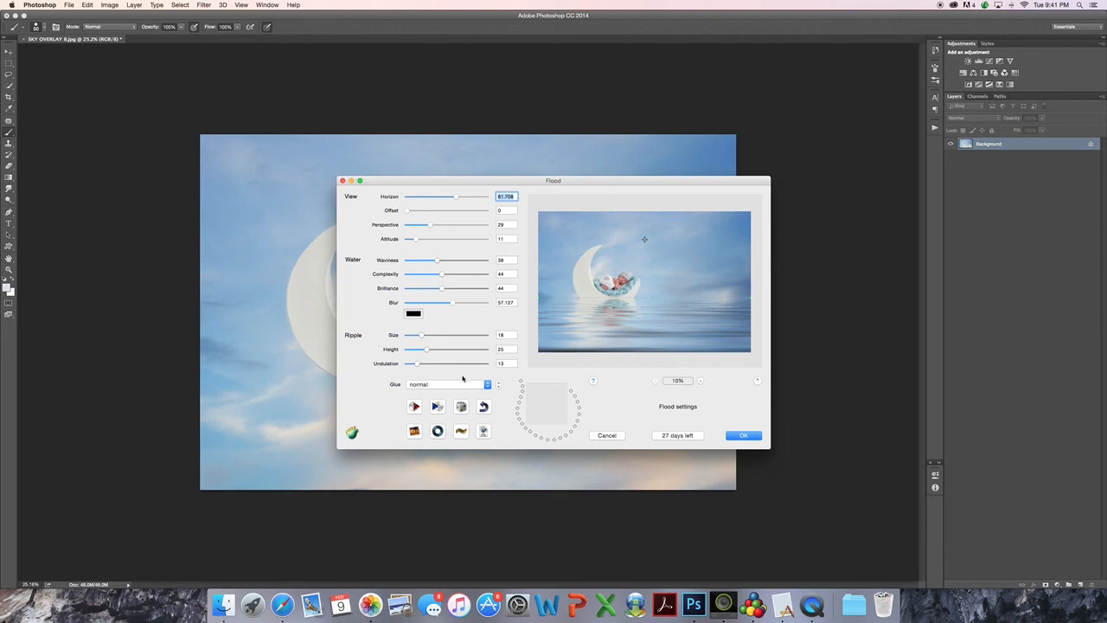
mouse_move(594, 358)
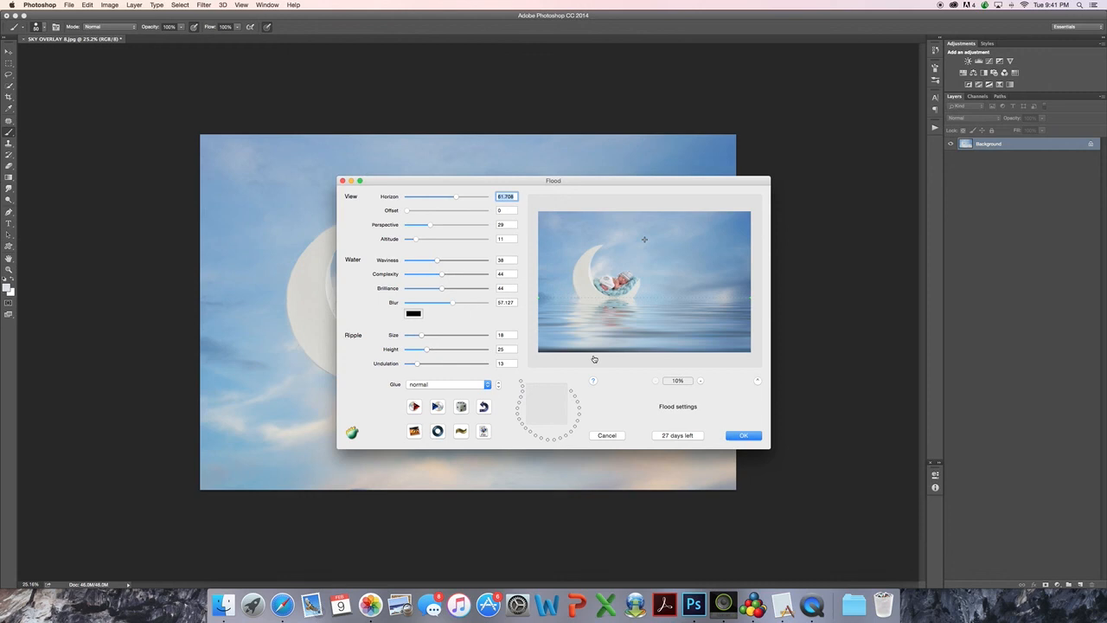
mouse_move(601, 333)
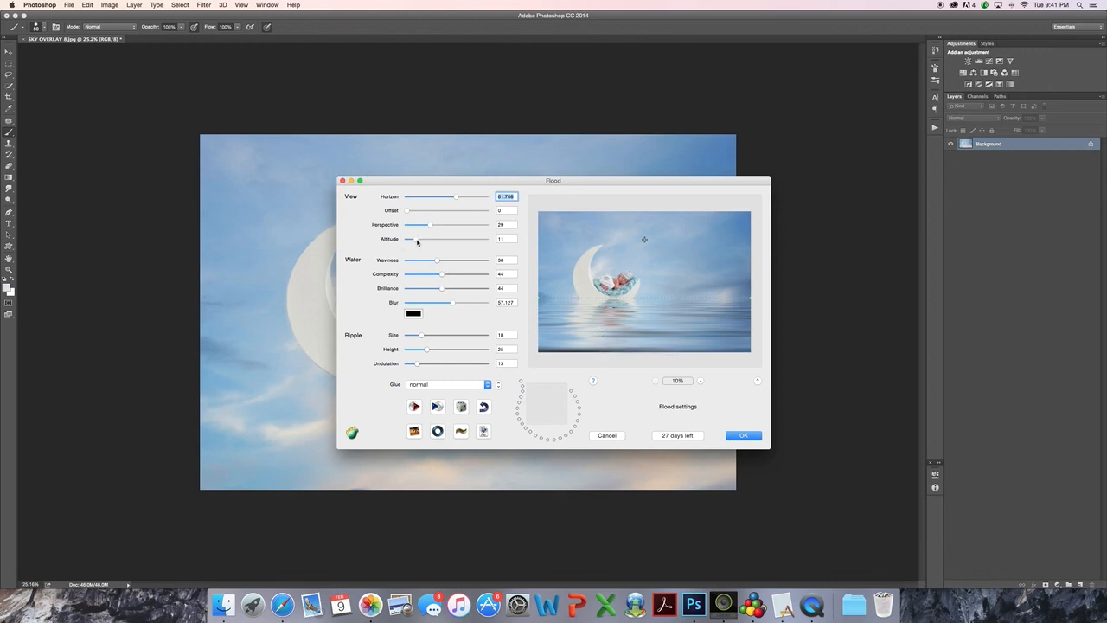
Try Flood altitude values between 6 and 19, settling at about 9.
drag(410, 239, 421, 239)
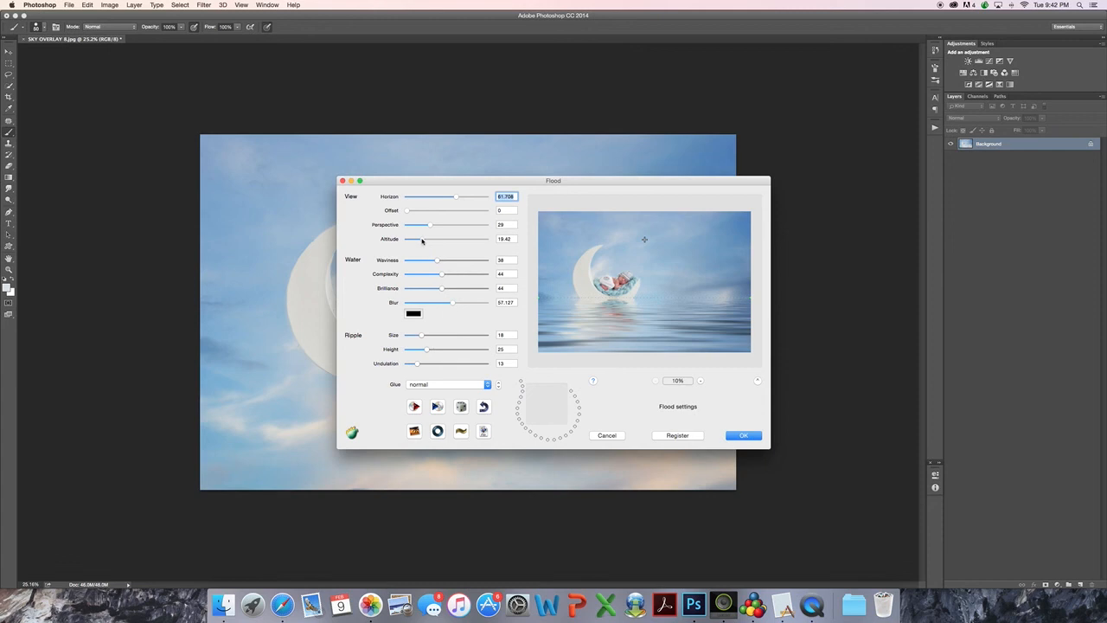
drag(420, 238, 409, 238)
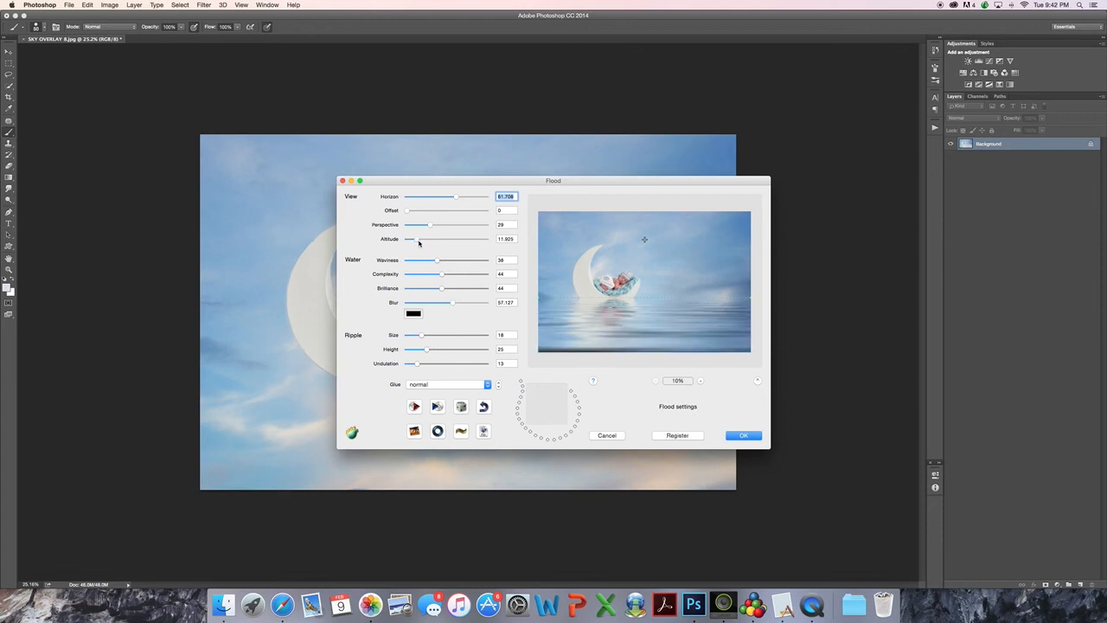
drag(415, 239, 411, 239)
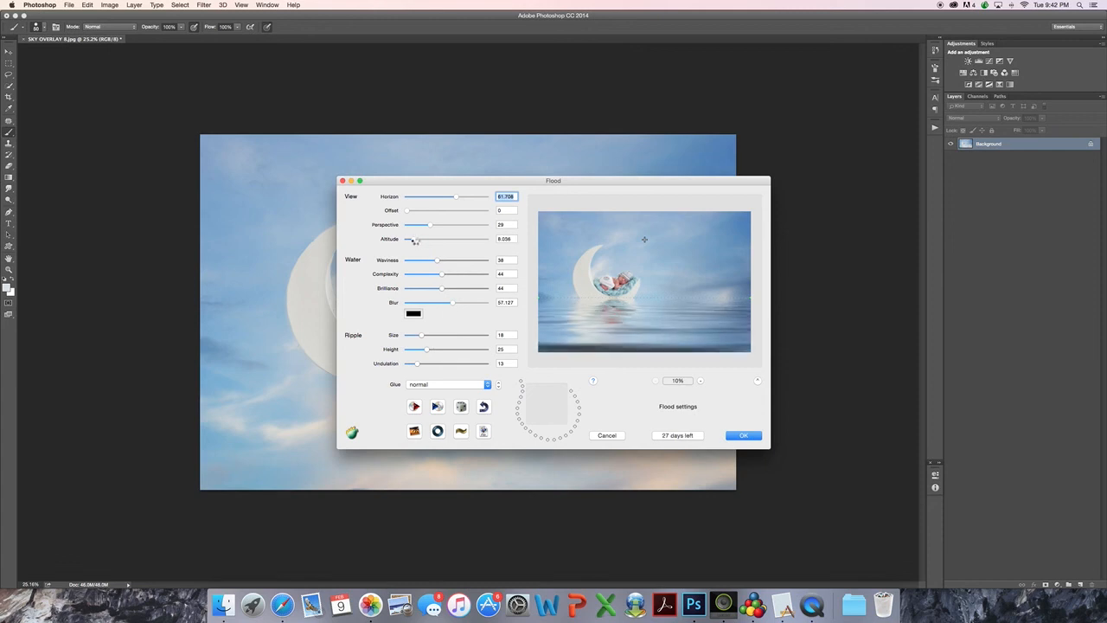
drag(412, 238, 417, 239)
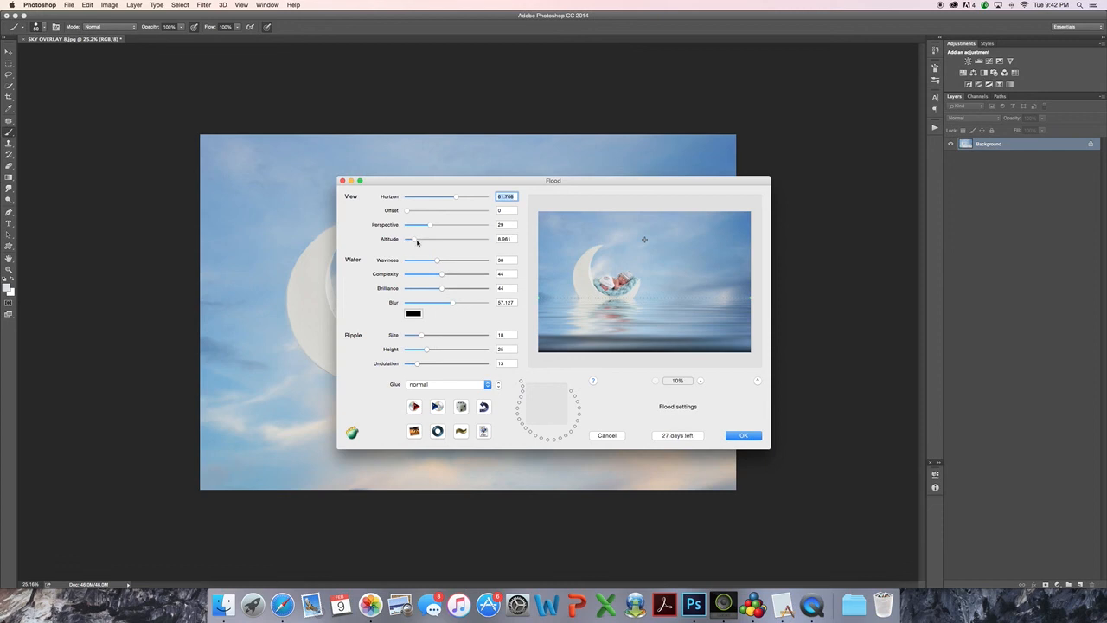
mouse_move(626, 345)
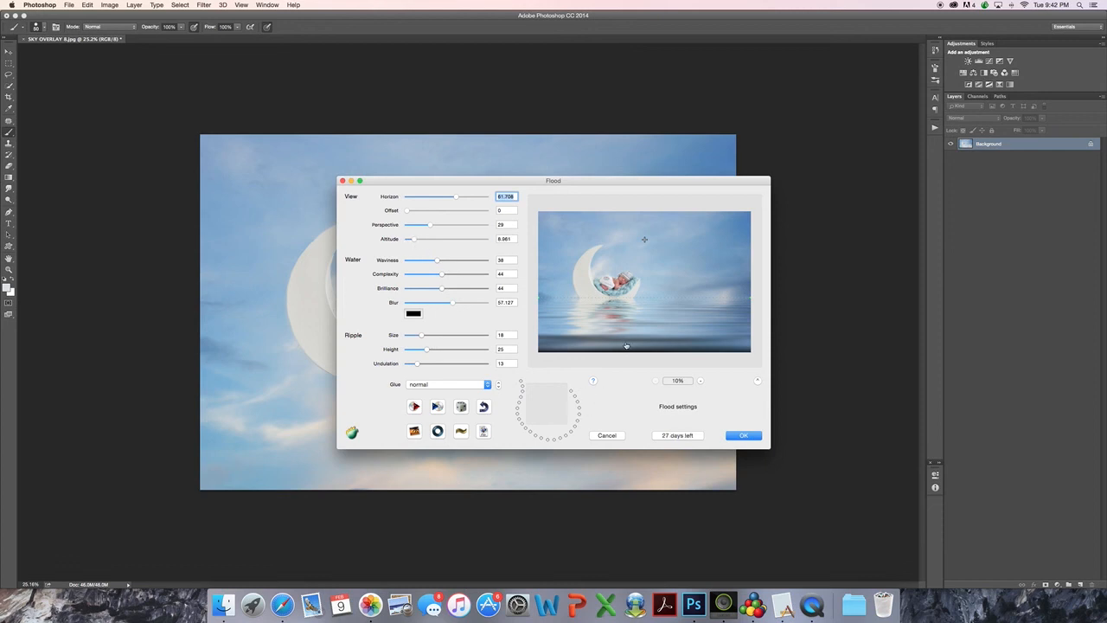